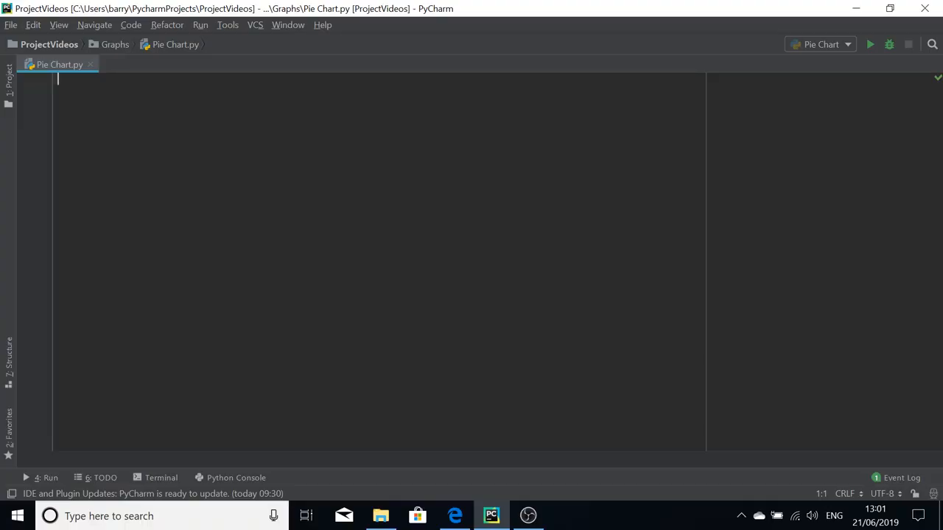
Step: After glancing at the questions PDF, write 'import matplotlib.pyplot as plt' in the script
click(454, 515)
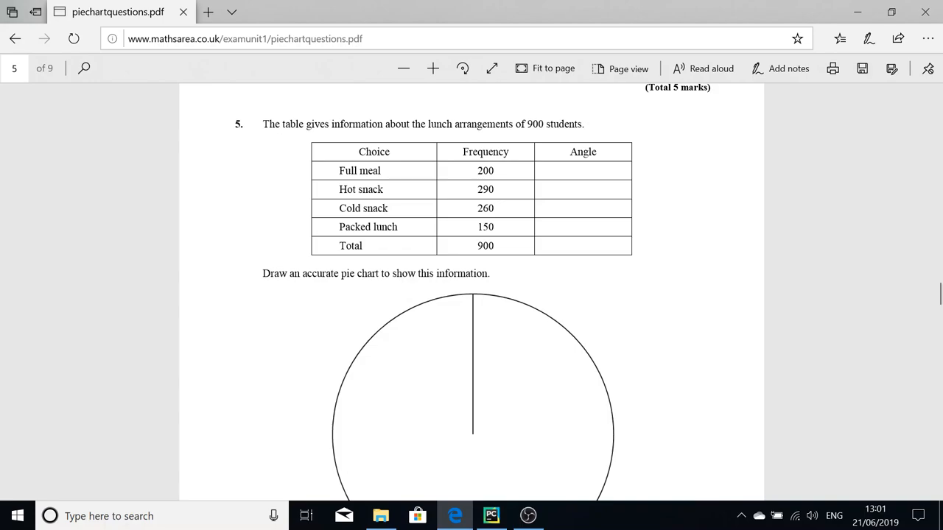
mouse_move(520, 422)
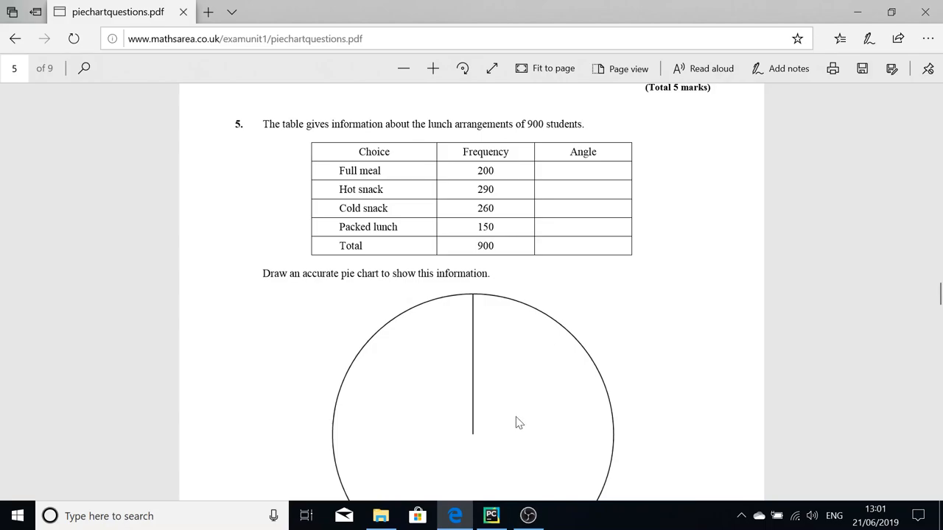
click(492, 515)
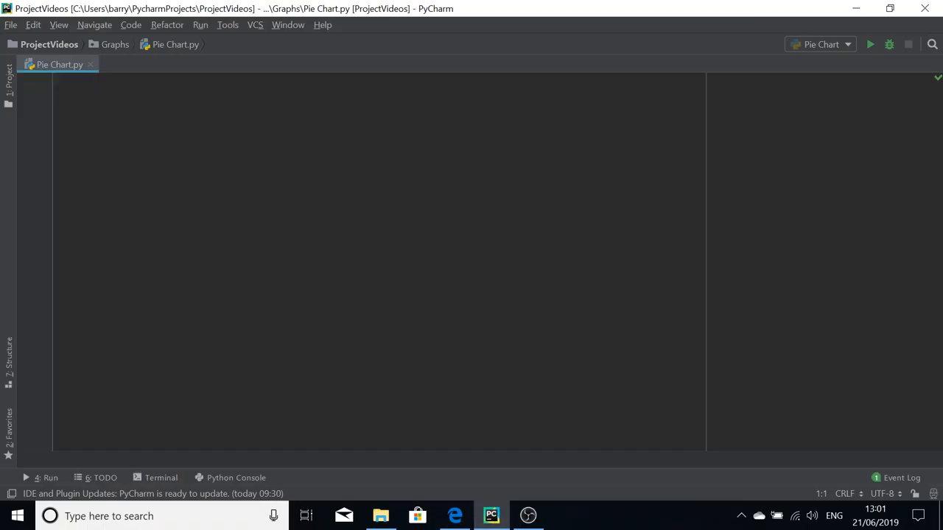
text(import)
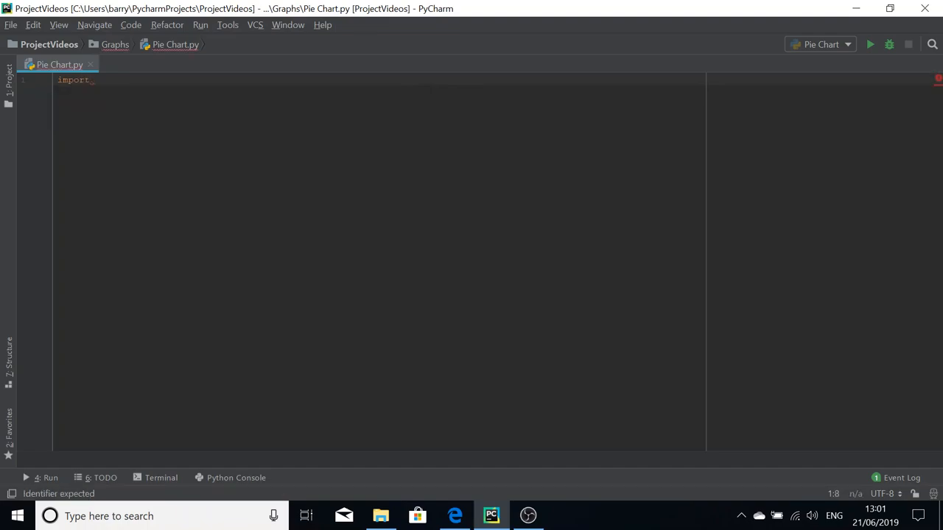
text(matplotli)
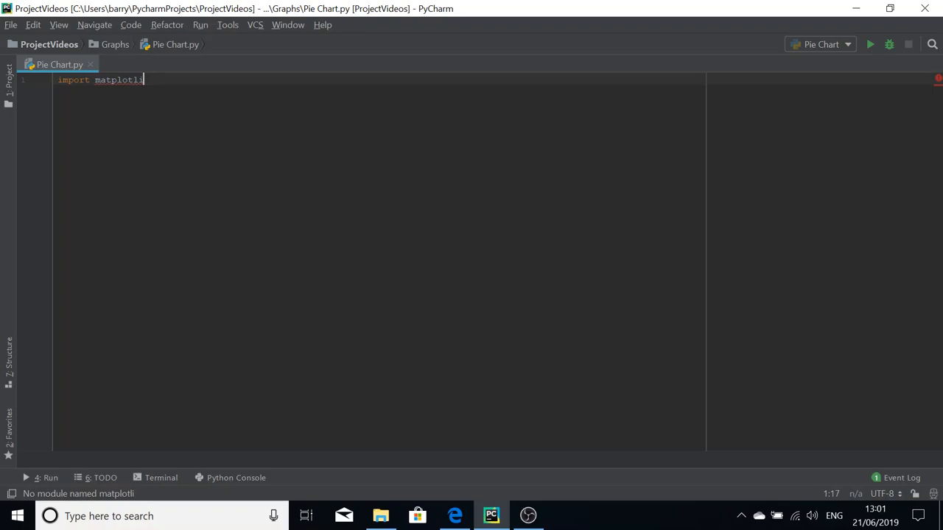
text(.py)
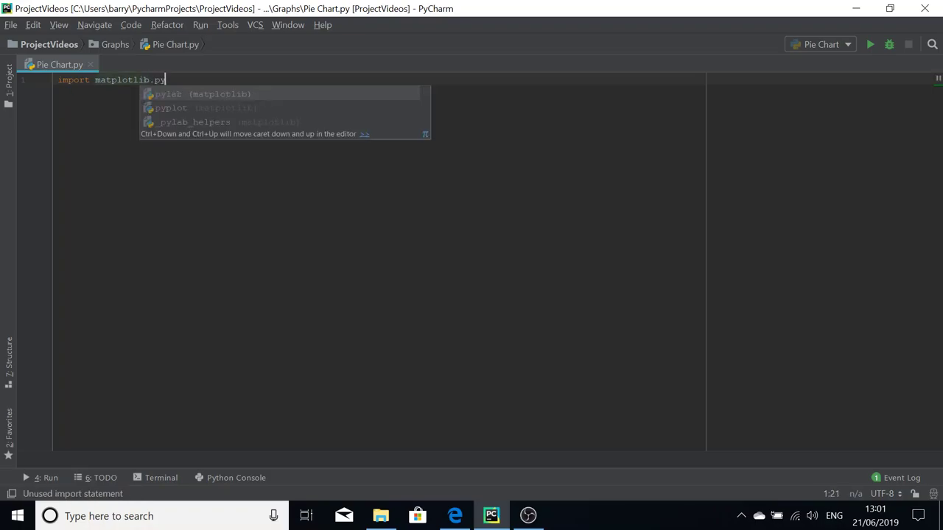
text(plot as)
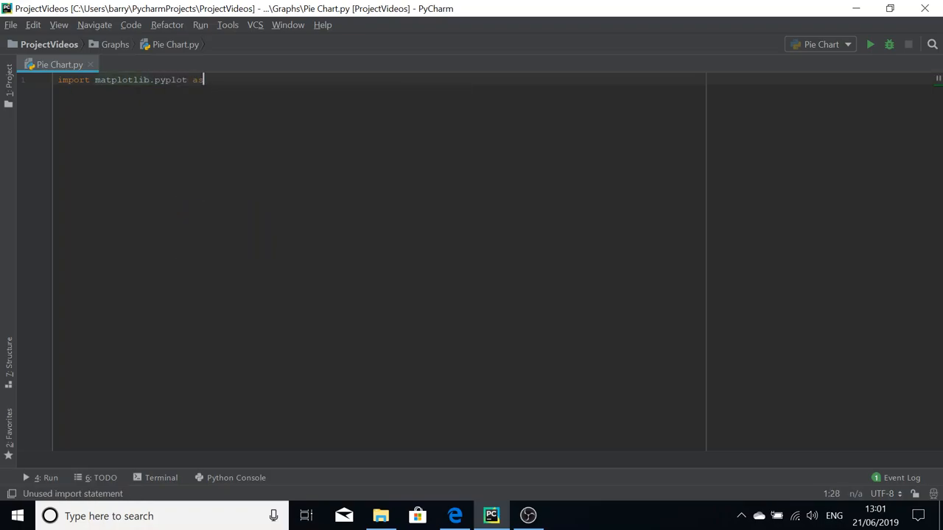
text(plt)
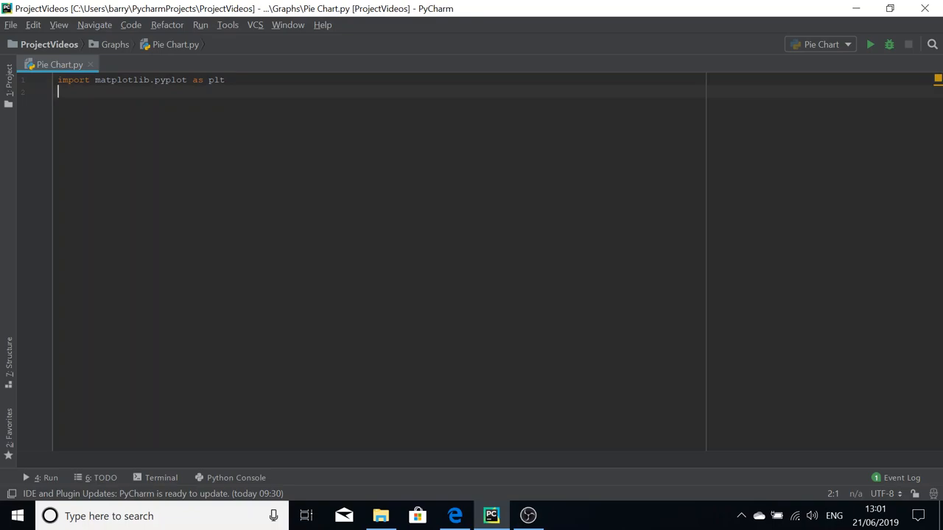
Step: Start a 'labels=' assignment on the next line and bring up the lunch table PDF
text(l)
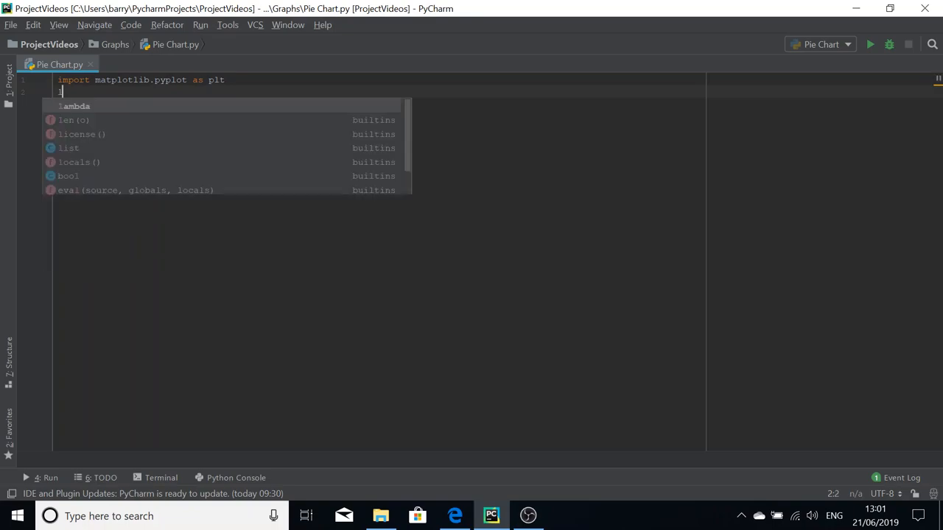
text(labels)
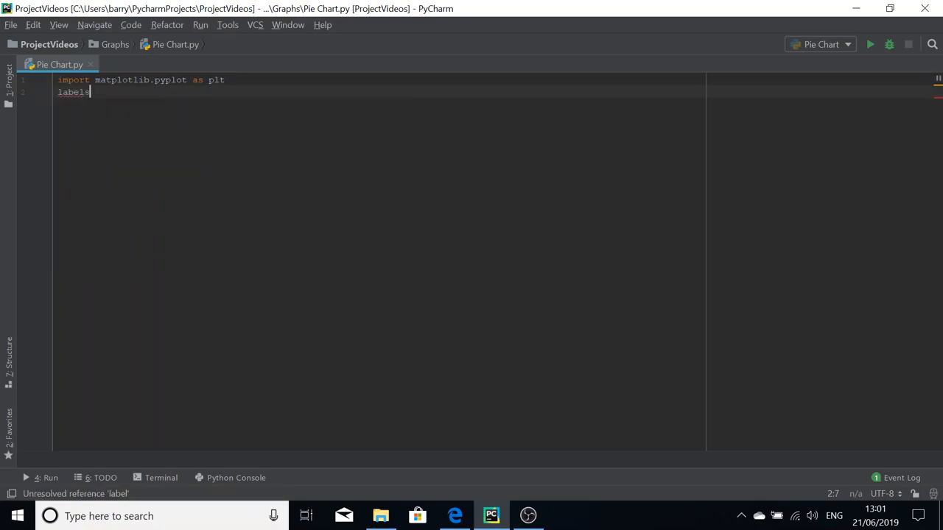
text(=)
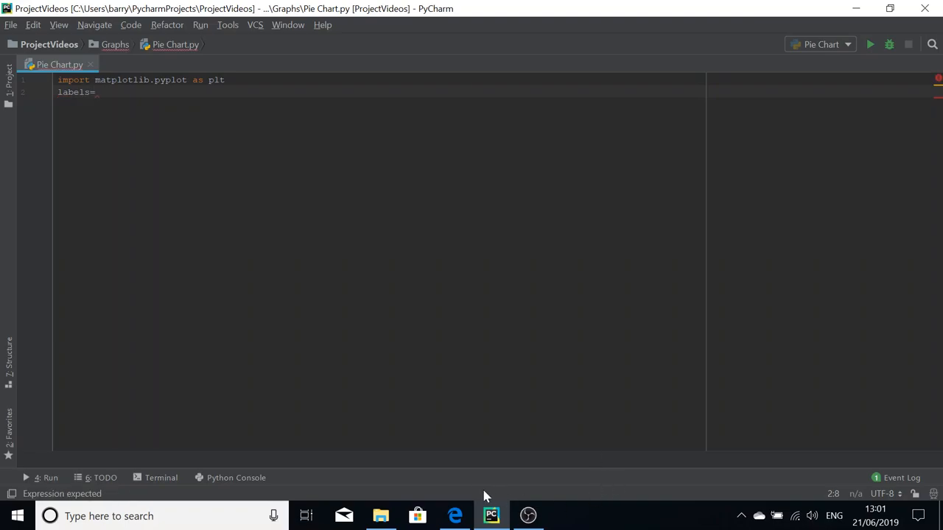
click(455, 516)
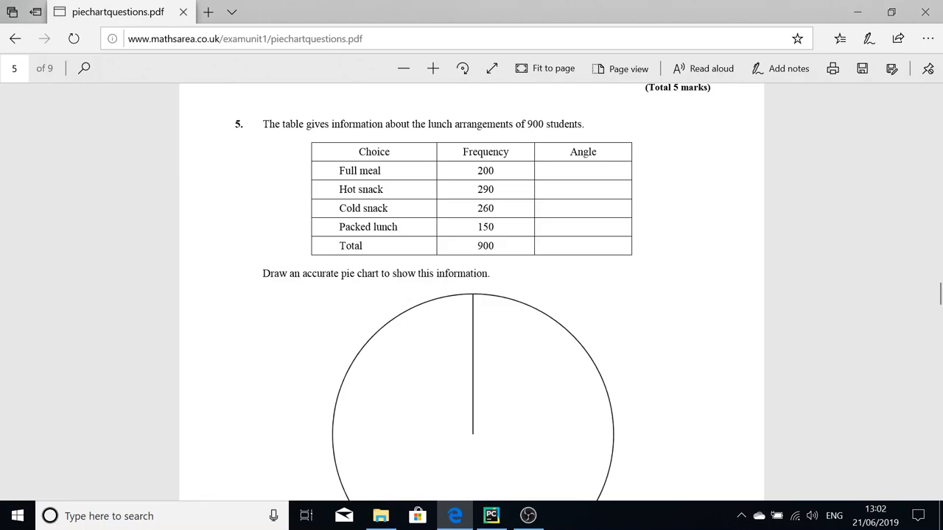
mouse_move(392, 270)
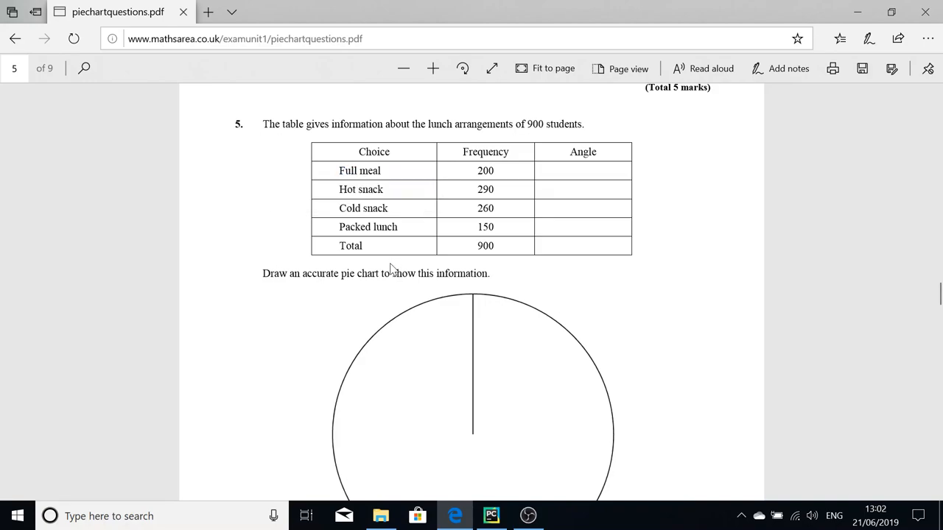
mouse_move(390, 269)
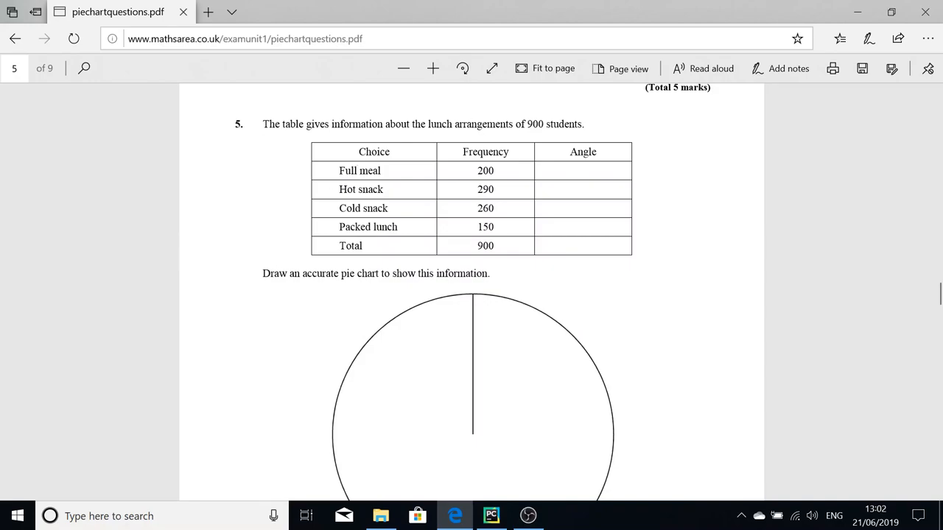
Step: Zoom in on question 5's lunch table in Edge and bring PyCharm back beside it
double_click(360, 170)
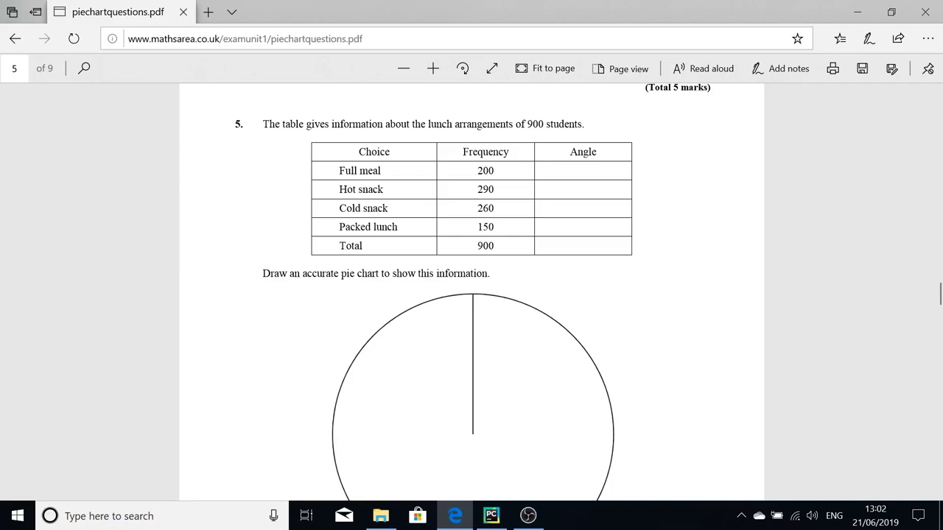
click(492, 515)
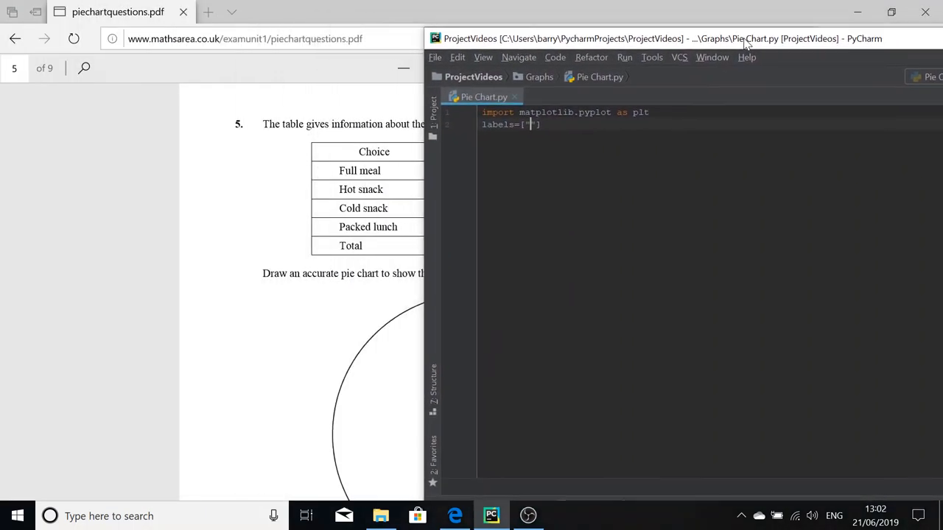
Step: Fill labels with "Full meal", "Hot snack", "Cold snack", "Packed lunch" and begin the data line
text(Full meal",)
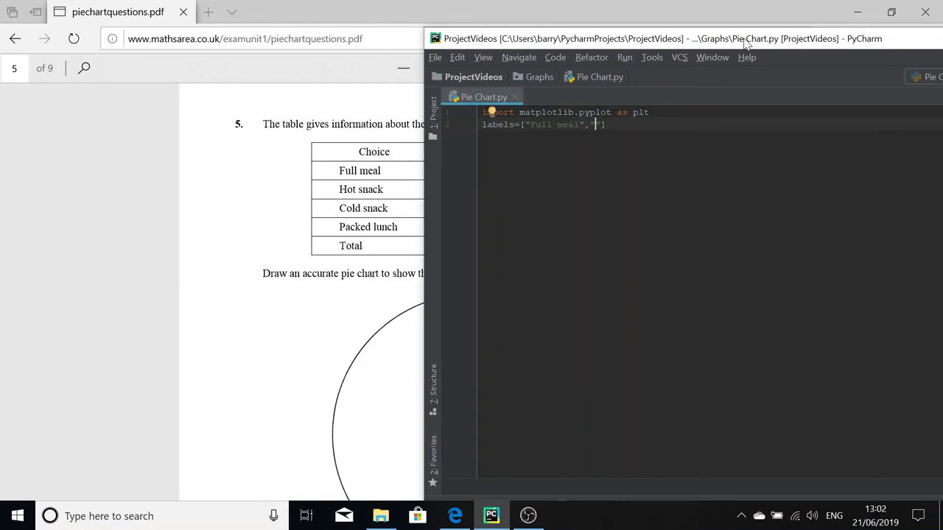
text(Hot s)
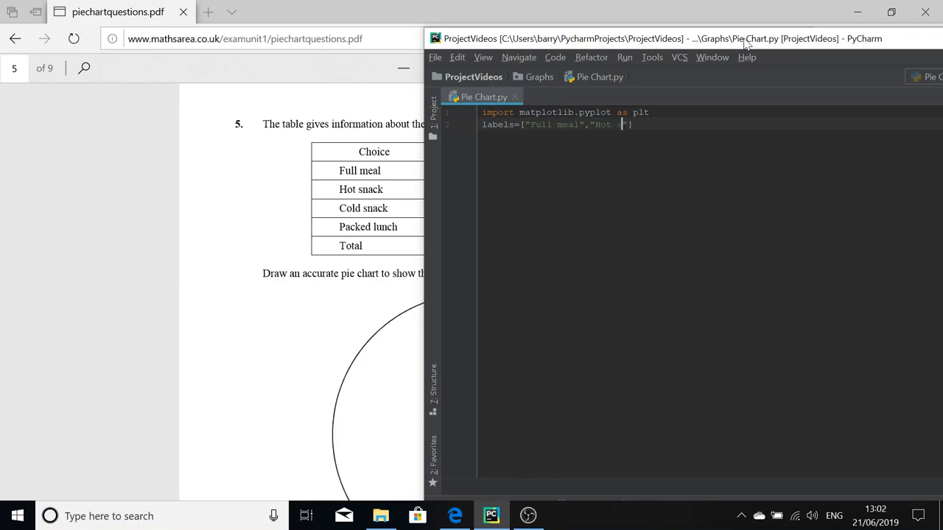
text(snack",)
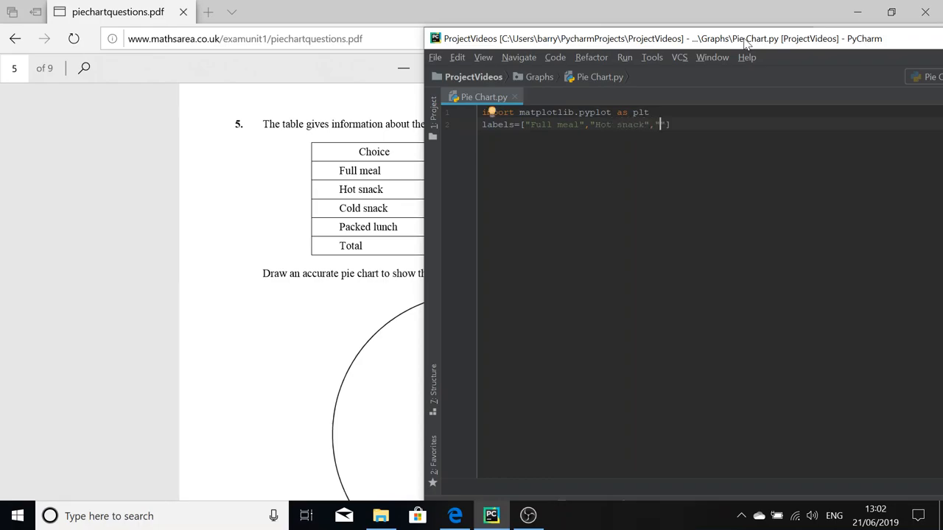
text(Coldsnack)
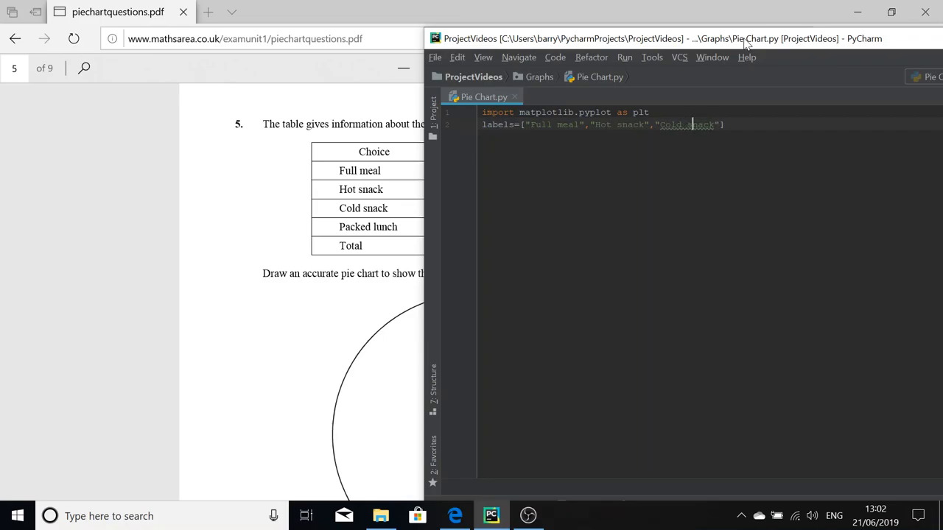
text(,")
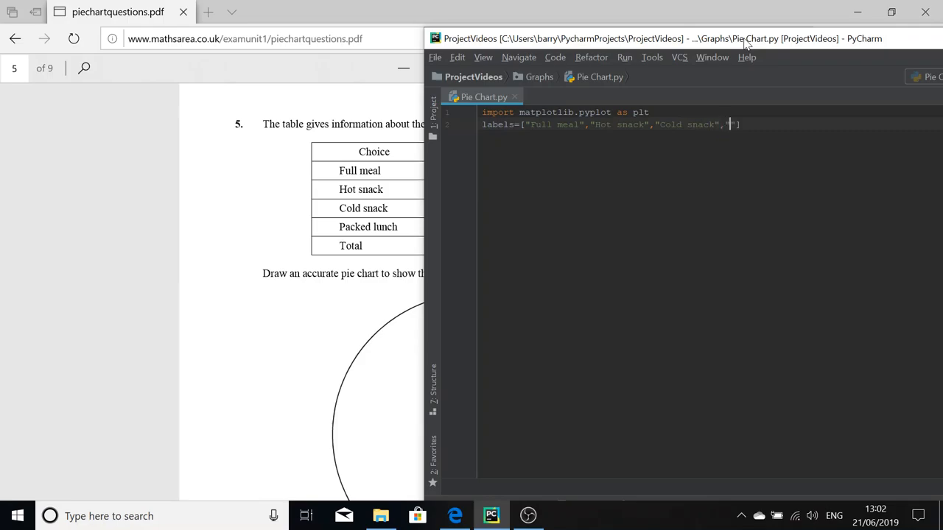
text(Packed)
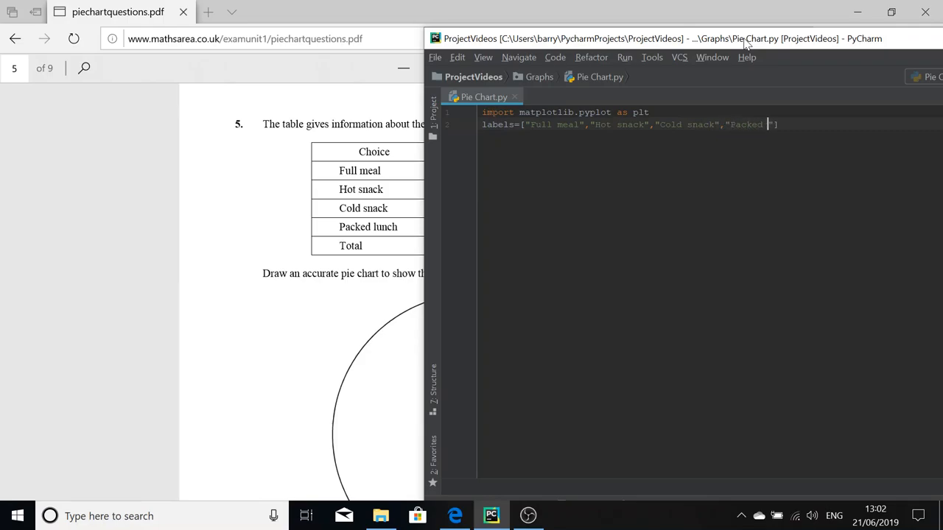
text(lunch)
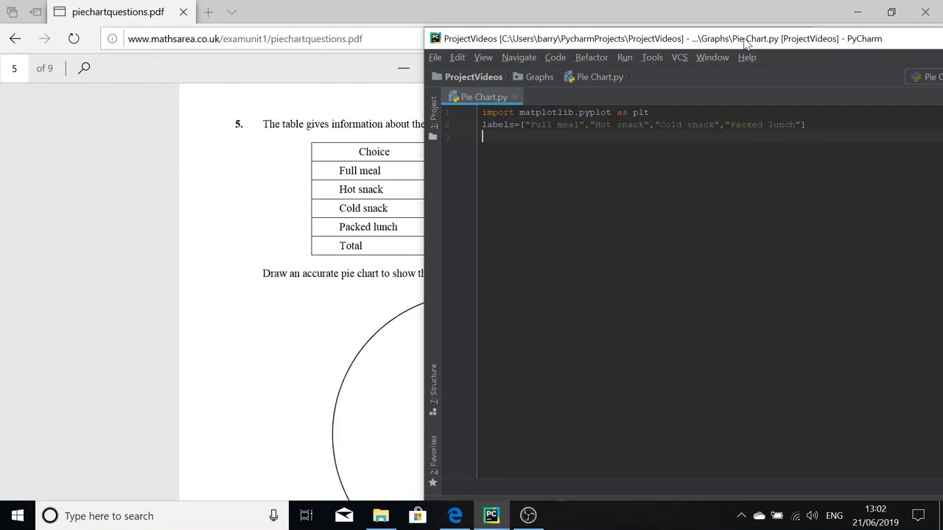
text(data)
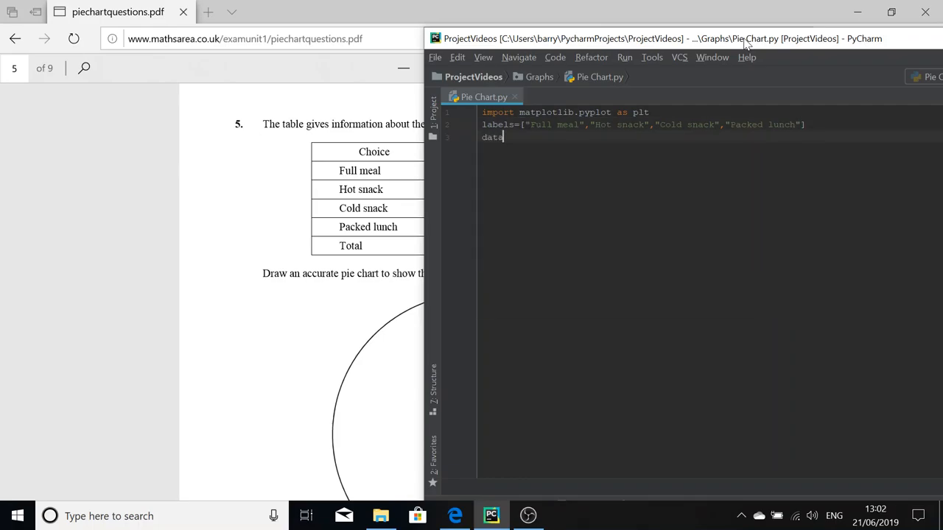
Step: Write choiceData=[200, 290, 260, 150] and move the PyCharm window higher on screen
key(BackSpace)
text(choice)
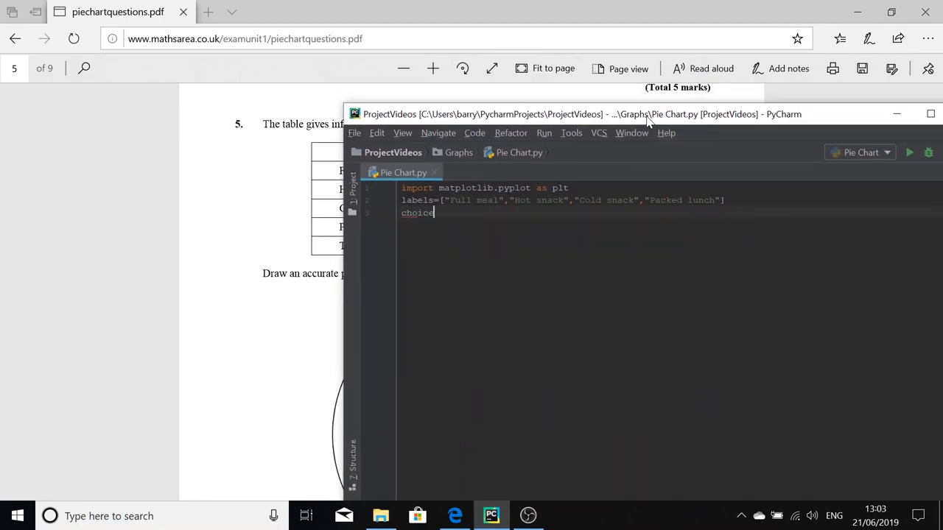
text(Data=[)
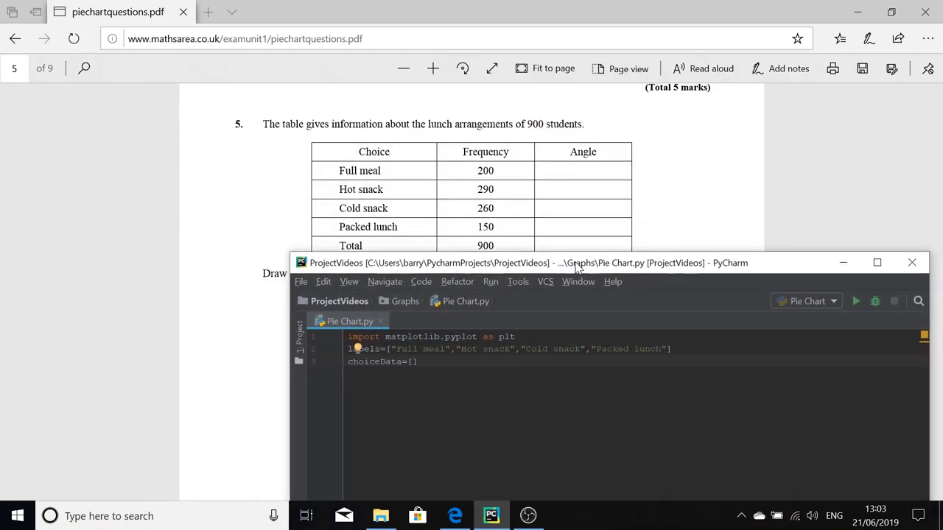
text(200,)
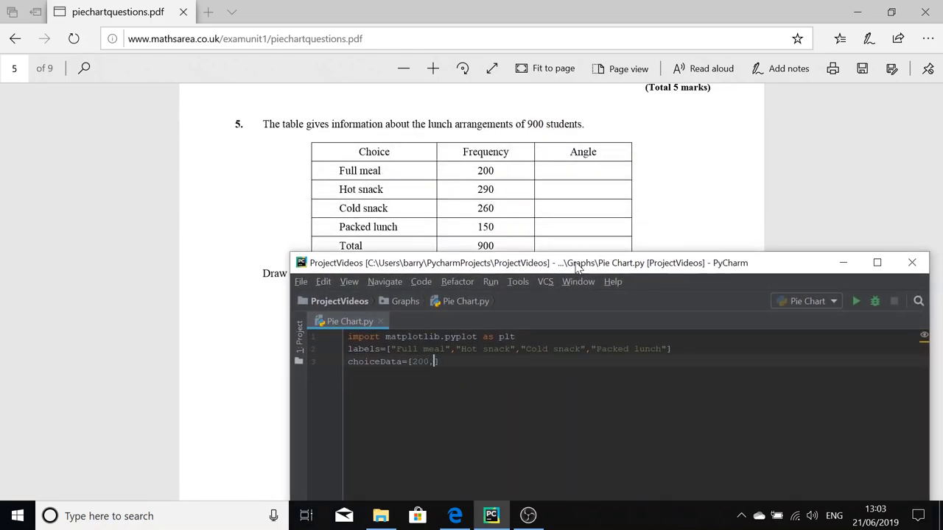
text(290,260,)
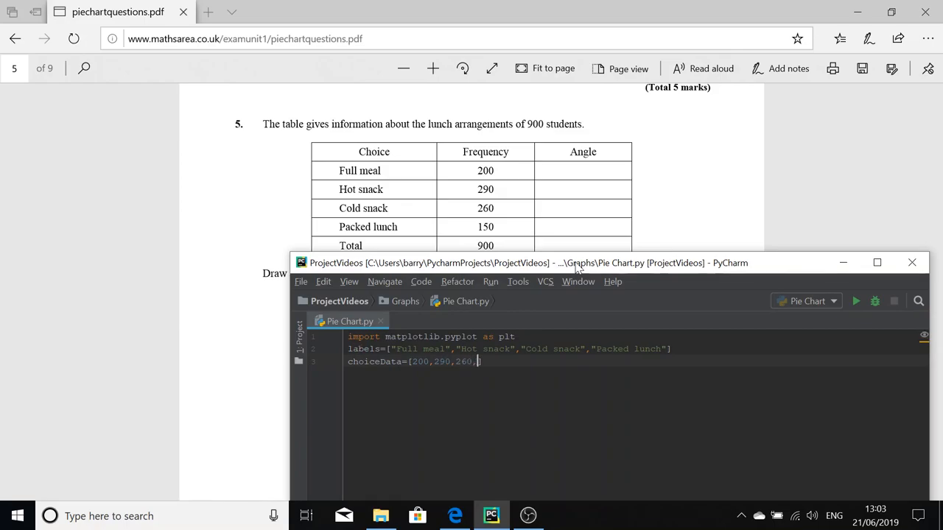
text(150)
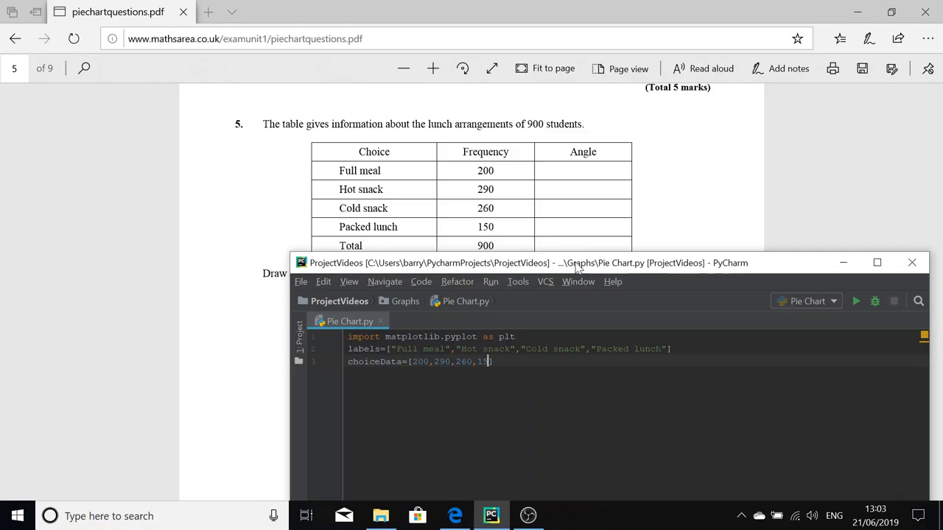
drag(579, 263, 604, 121)
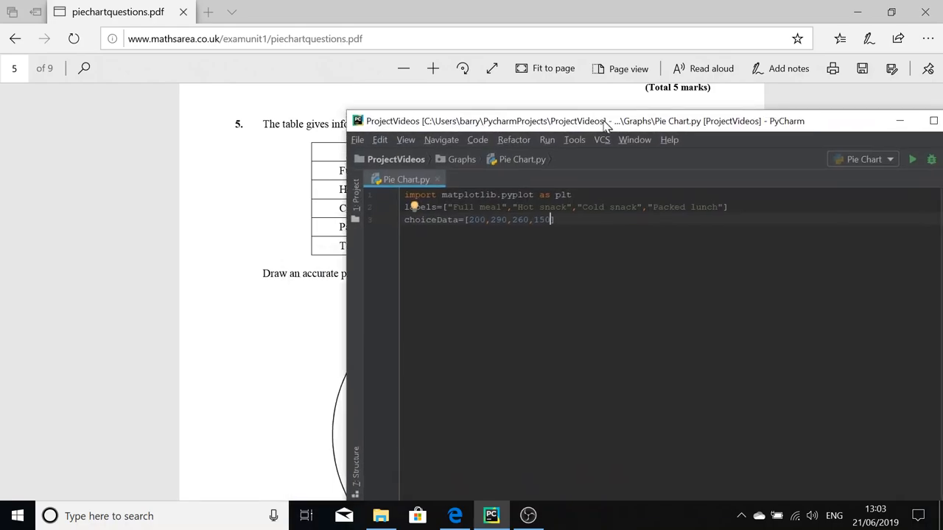
drag(604, 121, 604, 119)
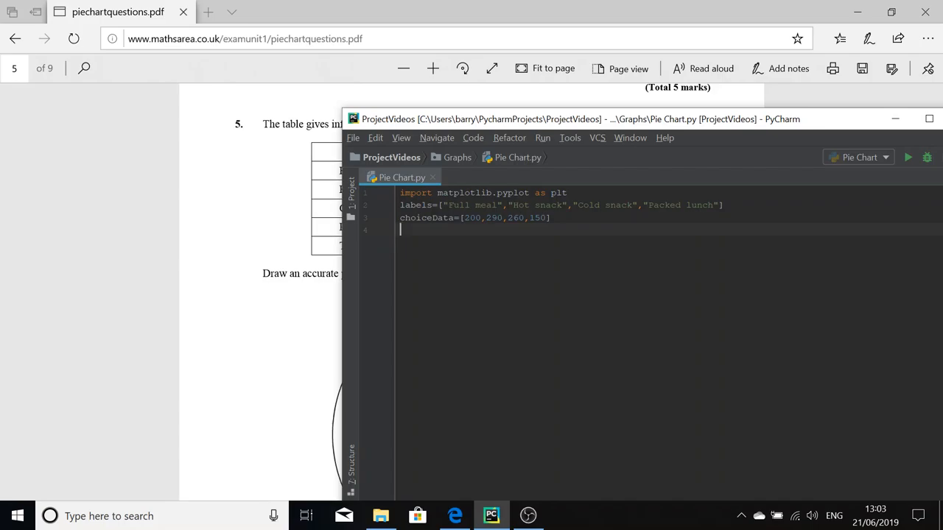
Step: Type colors=['b','g','r','m'] on line 4 of the script
text(color)
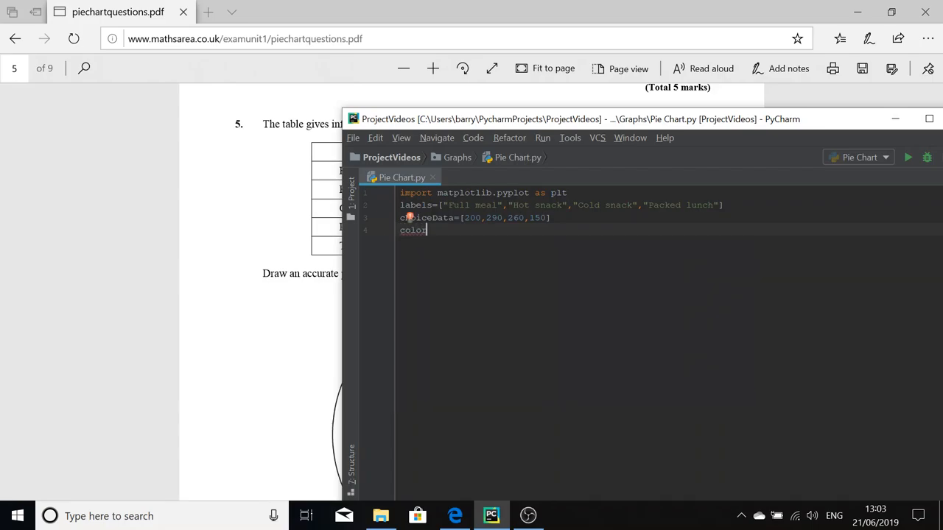
text(rs=)
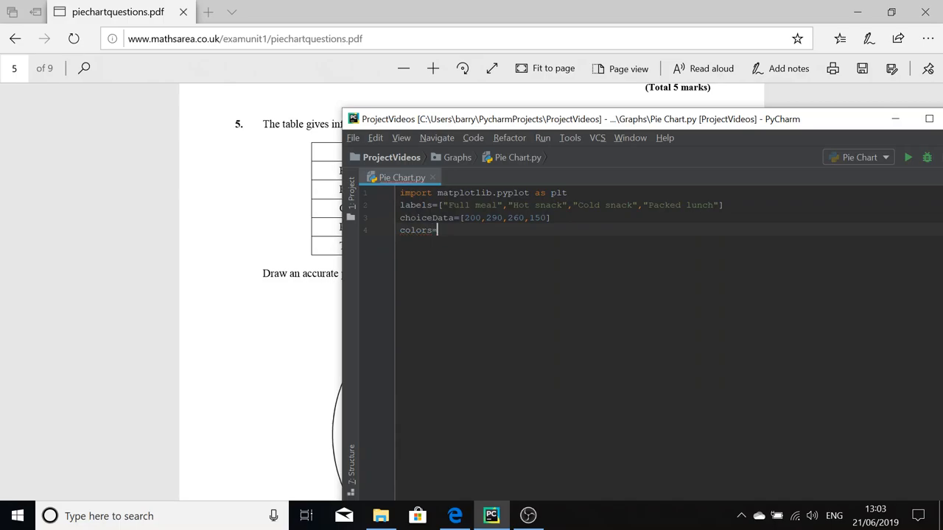
text([])
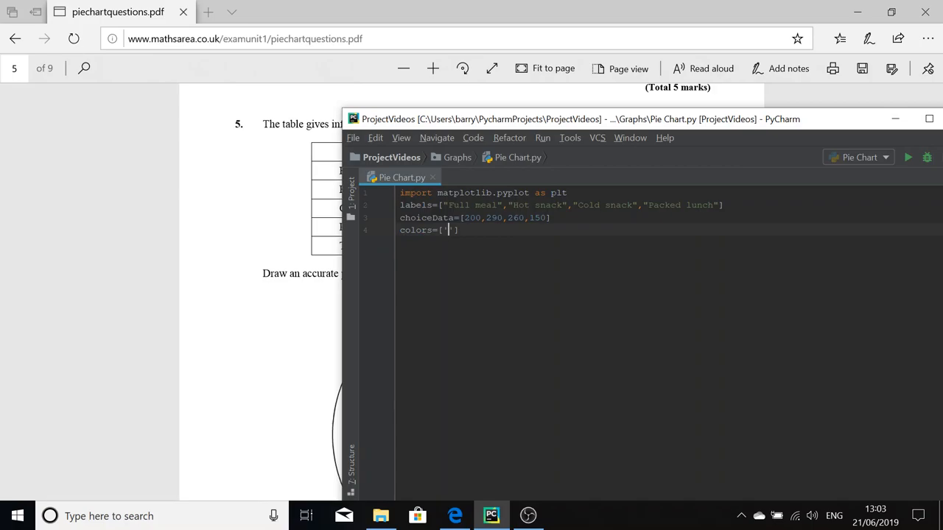
text(b)
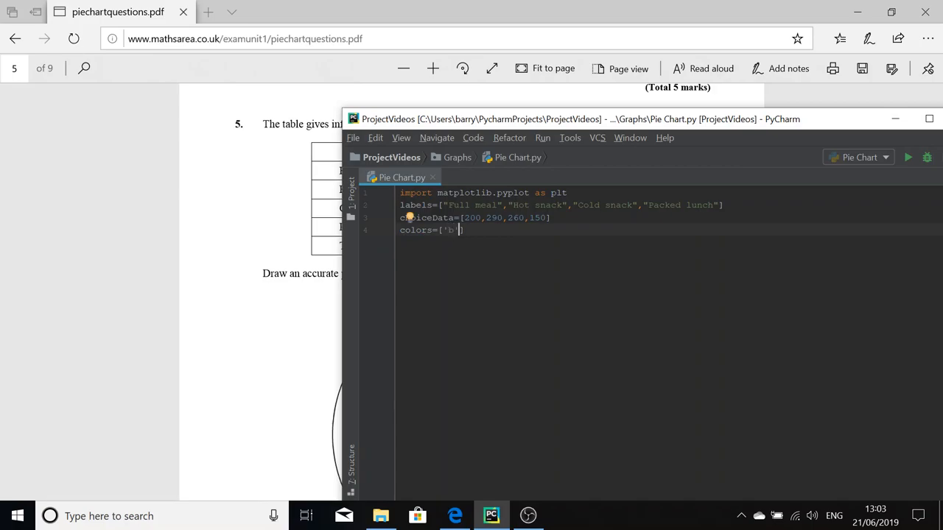
text(,')
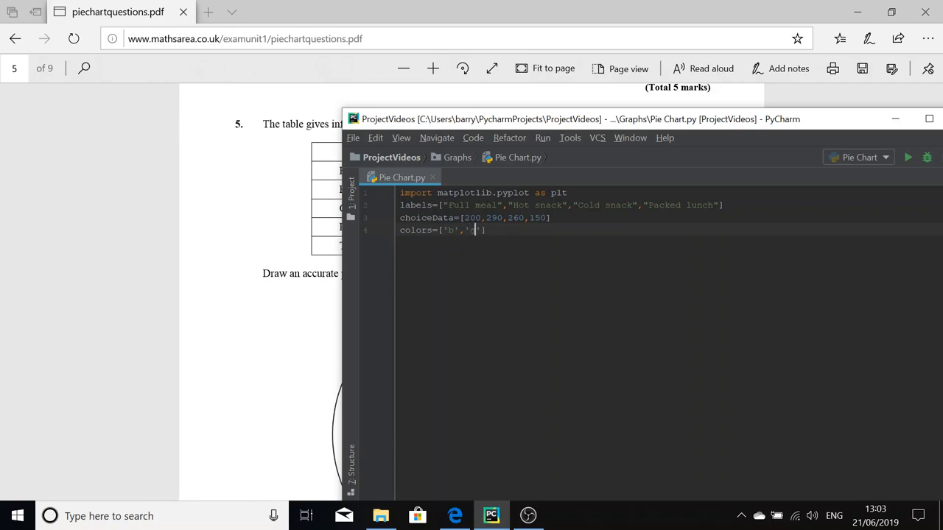
text(g','r',)
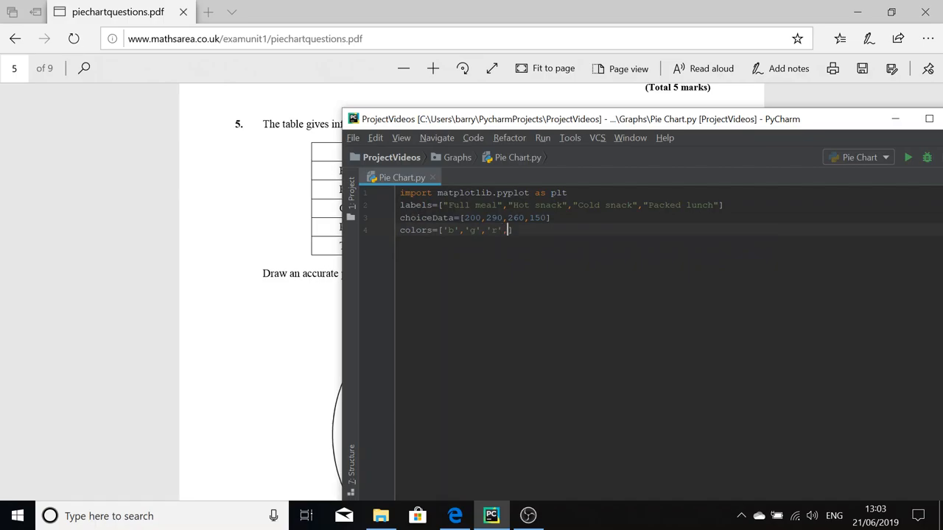
text('m')
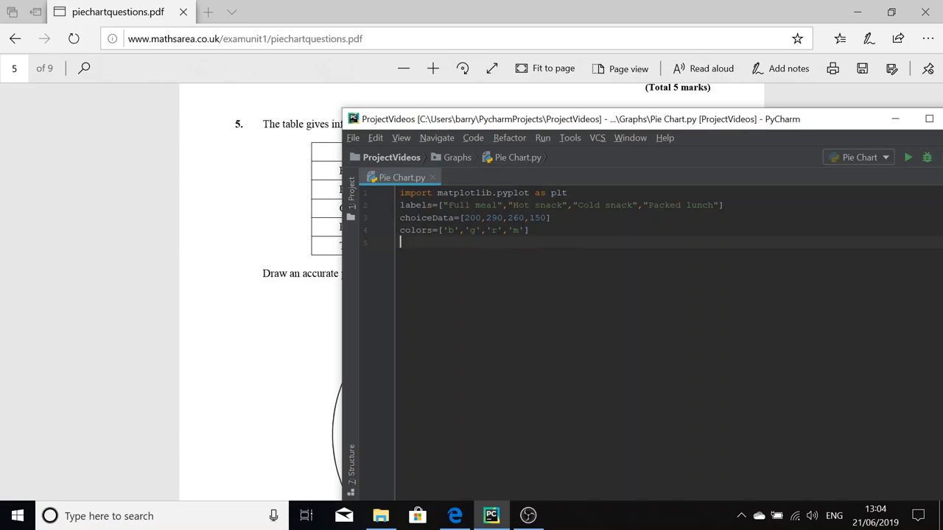
Step: Begin a plt.pie call with choiceData, labels=labels and colors=colors
text(plt)
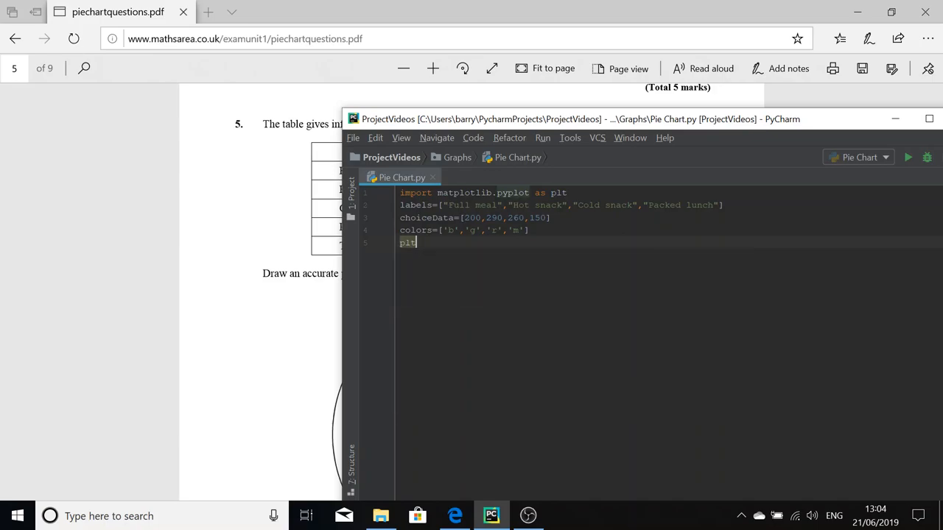
text(.pie(dat)
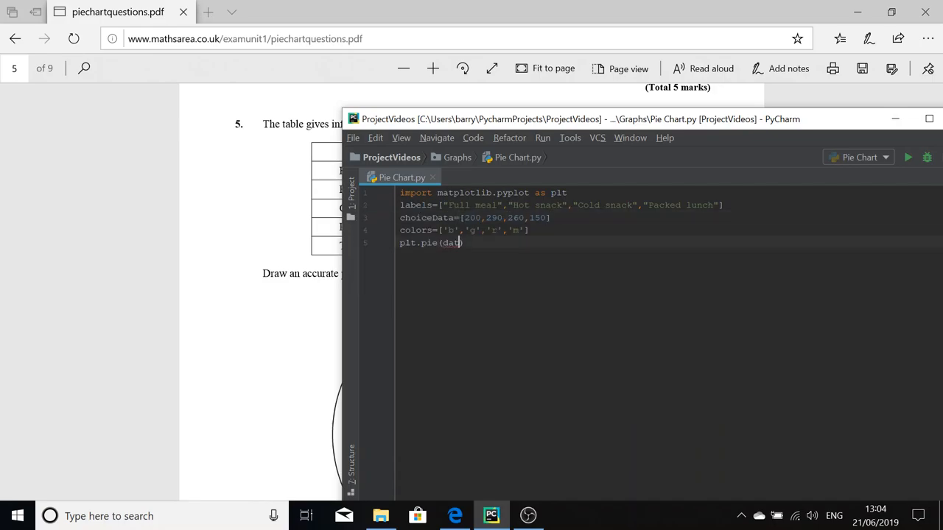
text(choiceData)
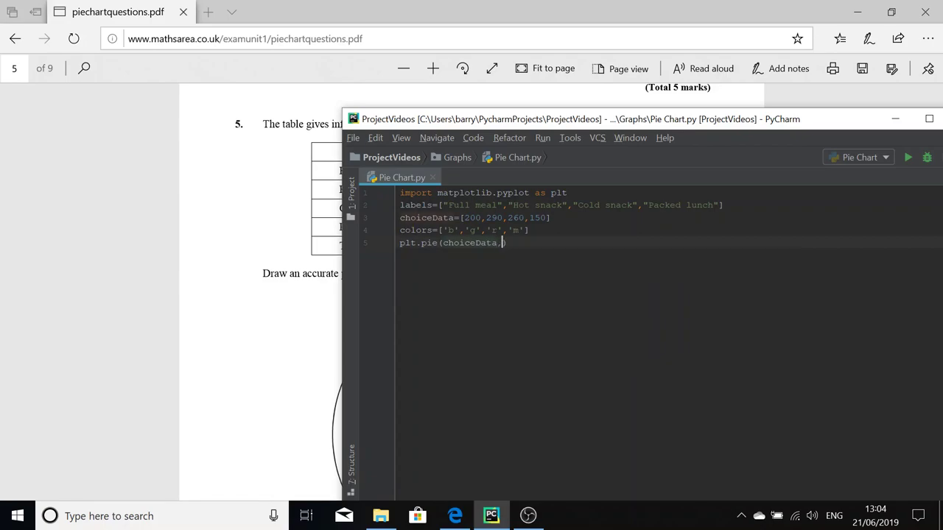
text(,)
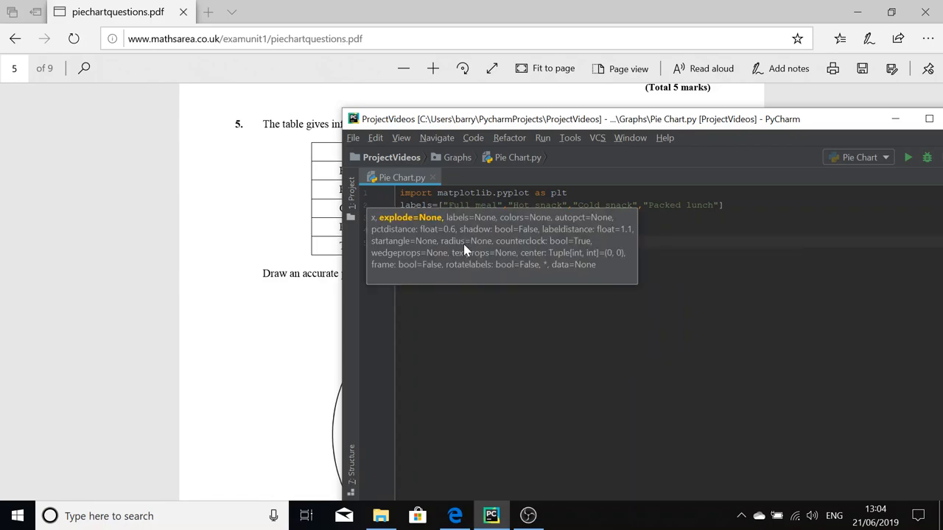
text(labels=labels))
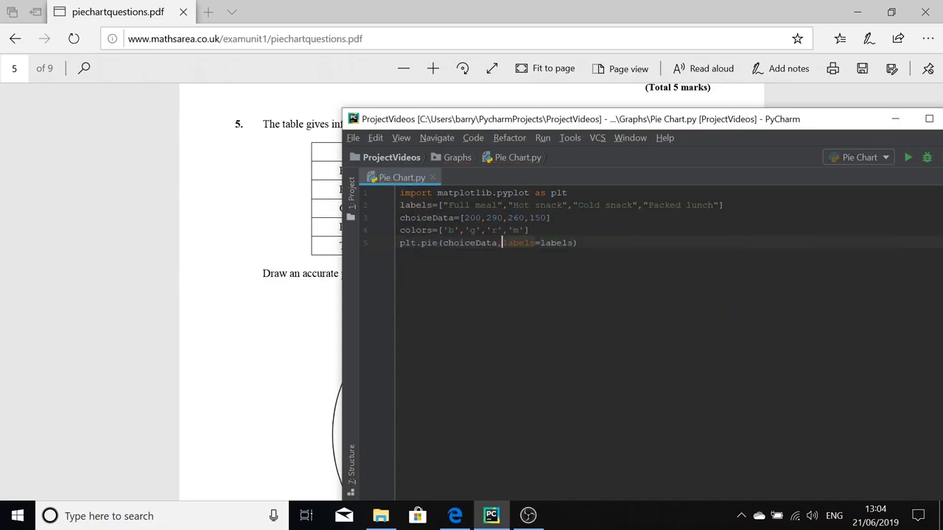
click(930, 119)
text(,colors=colors)
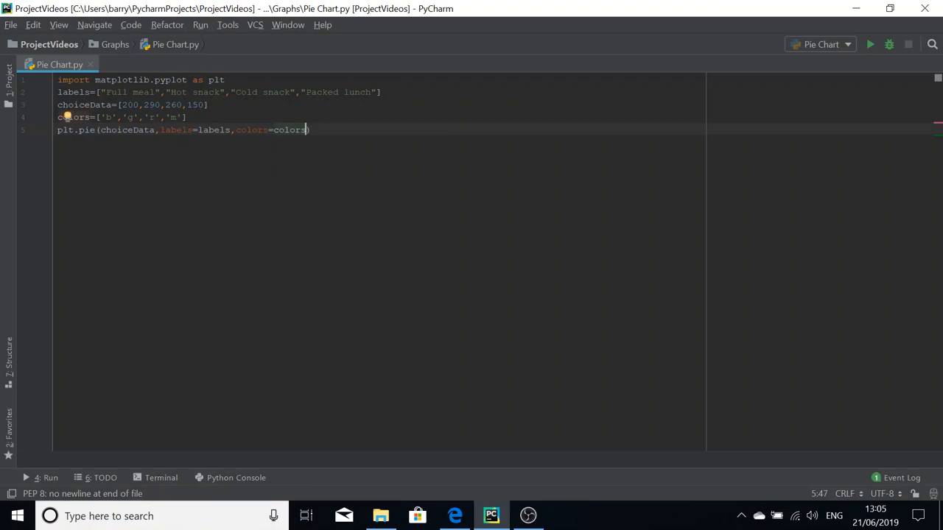
text(,)
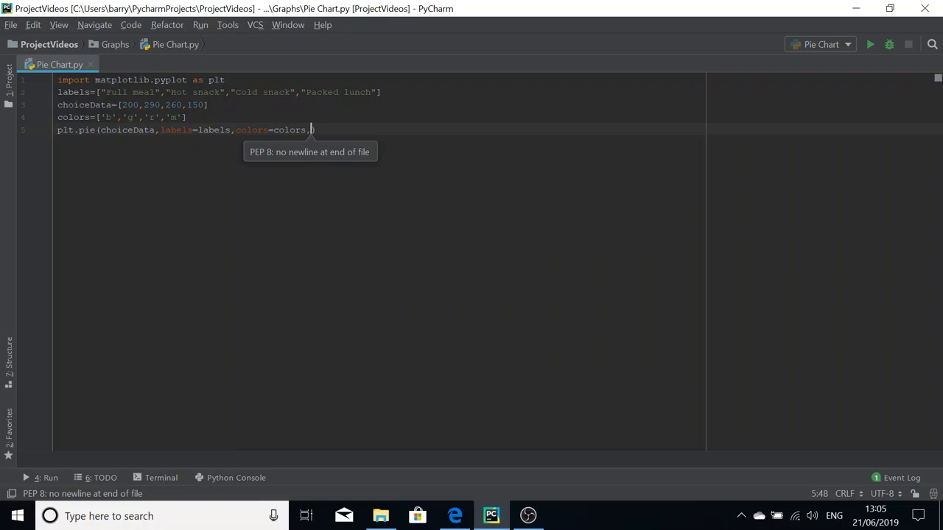
Step: Add autopct='%1.1f%%' to the pie call, followed by a trailing comma
text(,autopct)
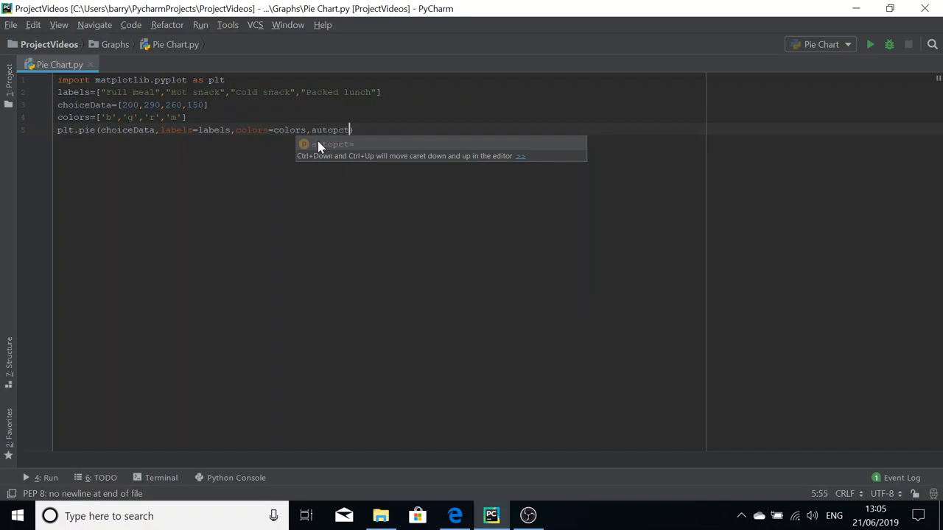
text())
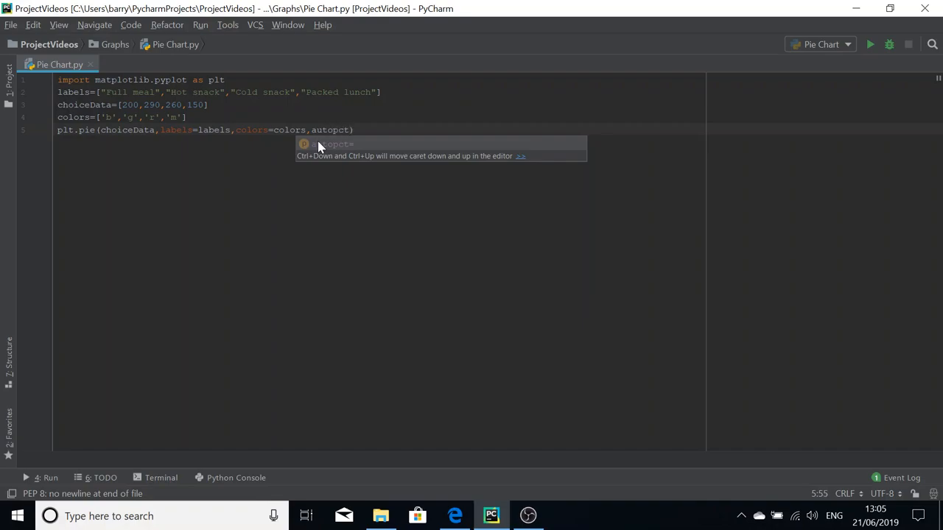
text(=)
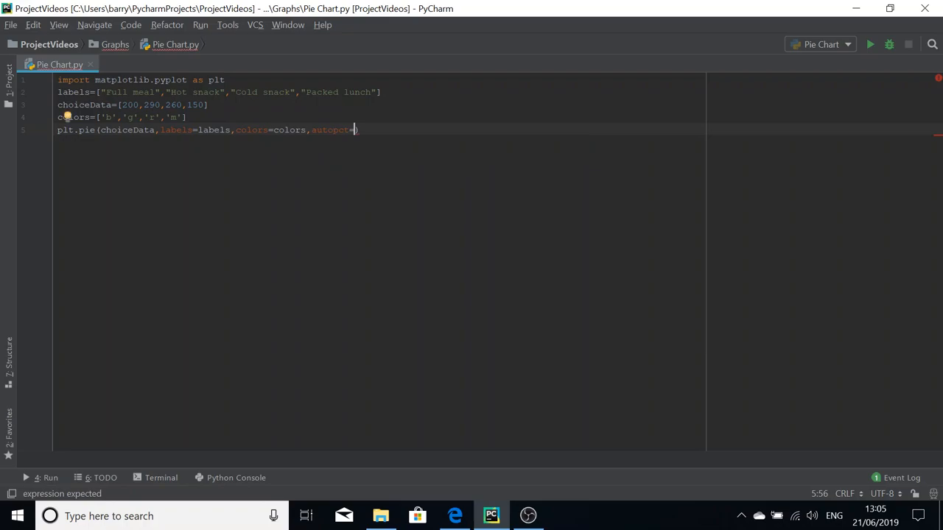
text('')
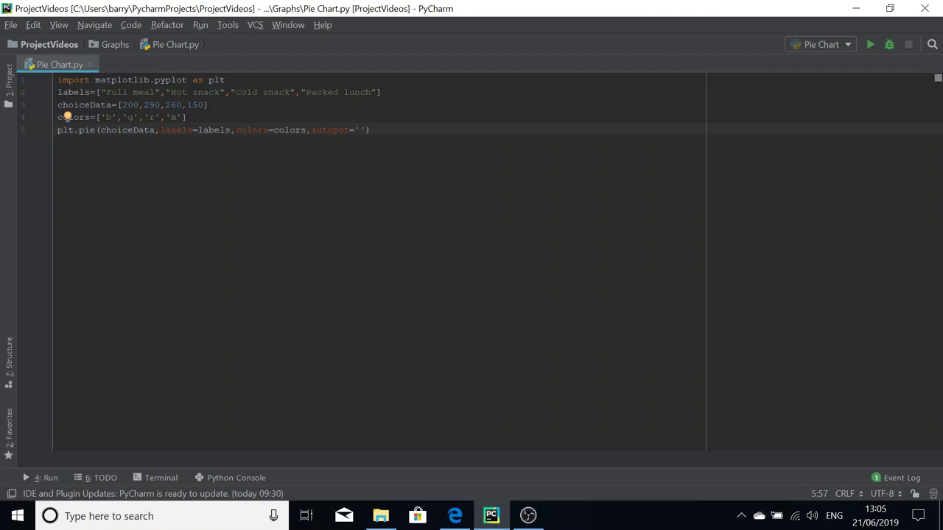
text(%1.)
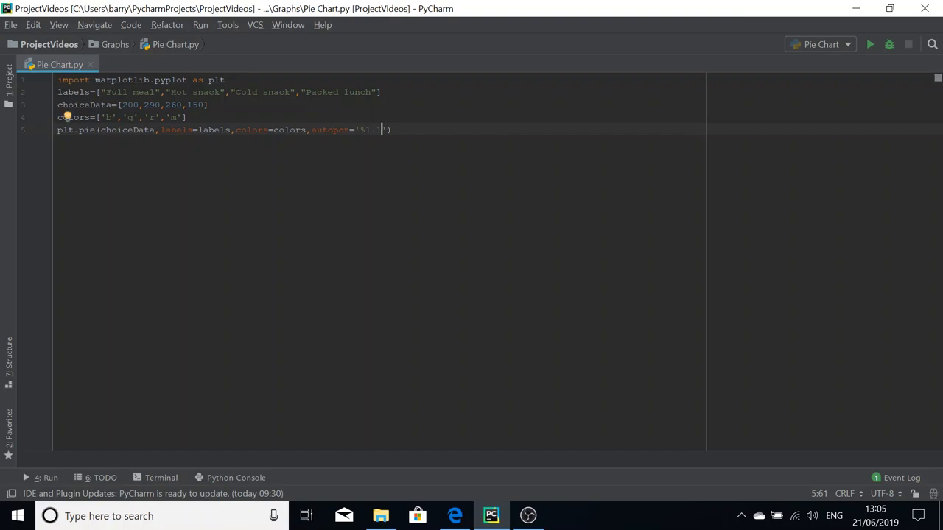
text(1)
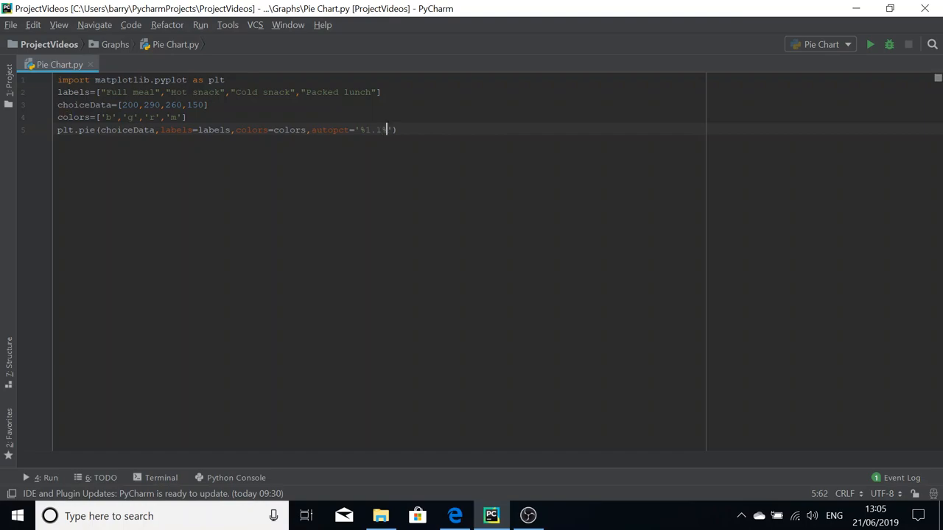
text(%)
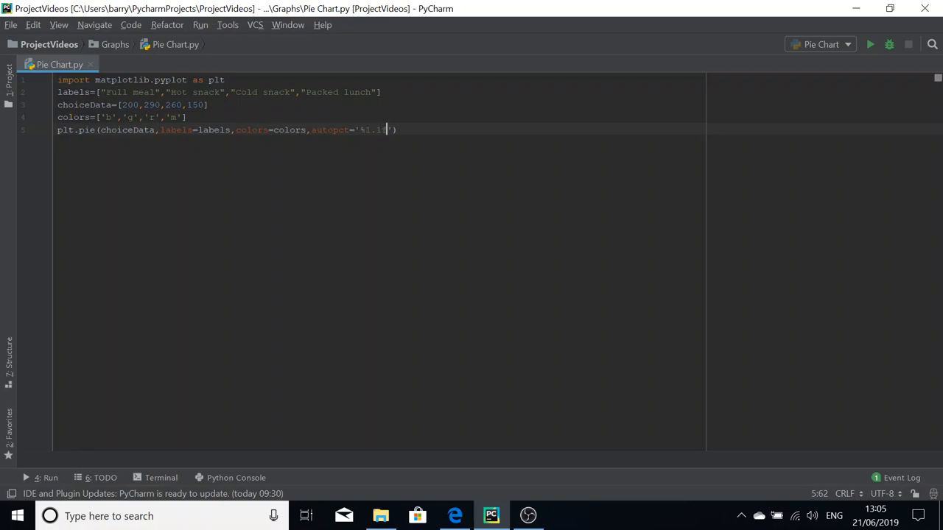
text(f%%)
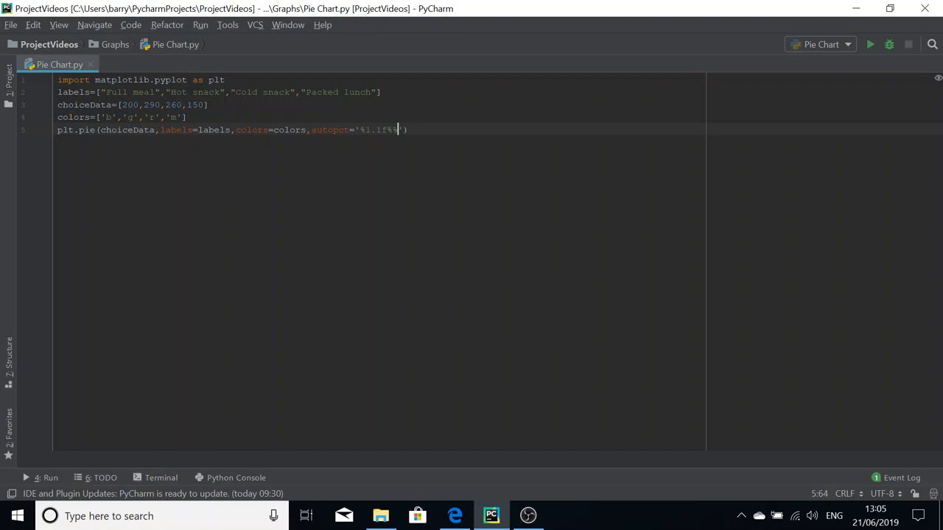
text('))
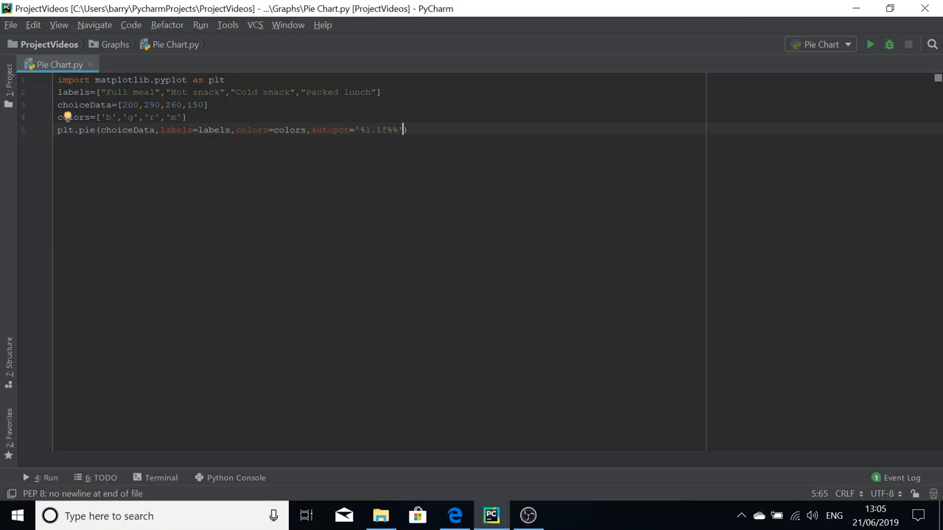
text())
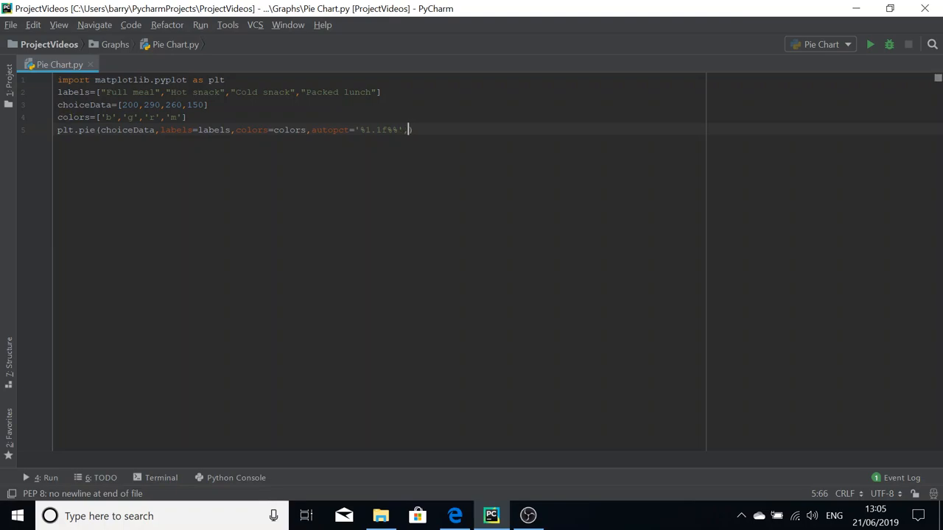
text(,)
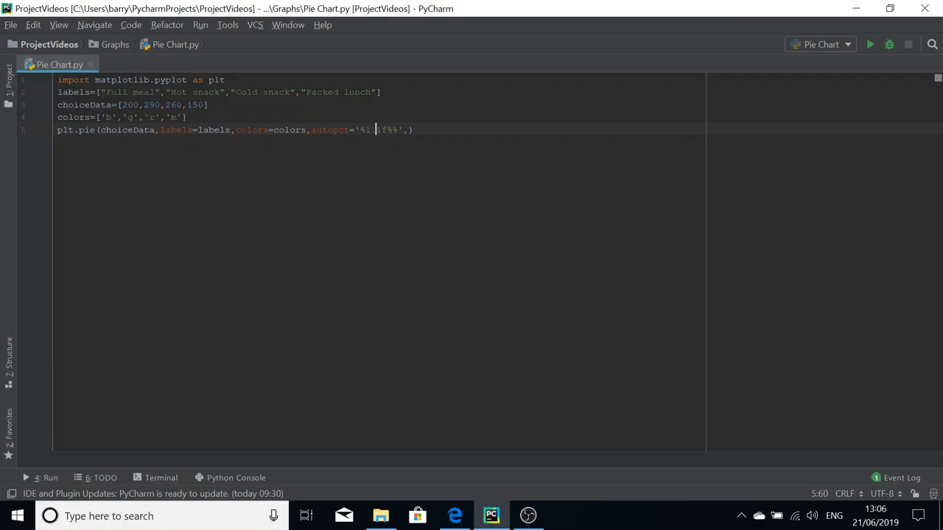
text(.)
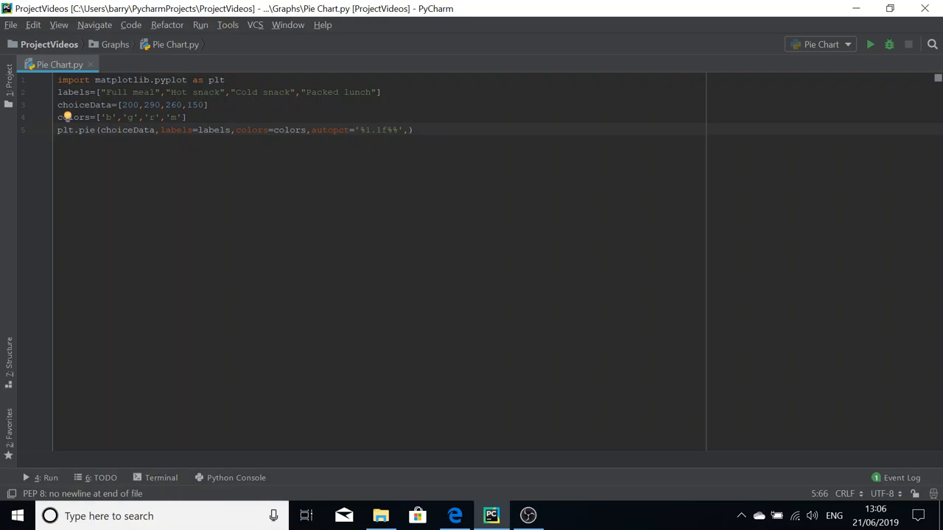
Step: Add shadow=True to plt.pie, remove the trial startangle argument, and close the call
text(,shadow=)
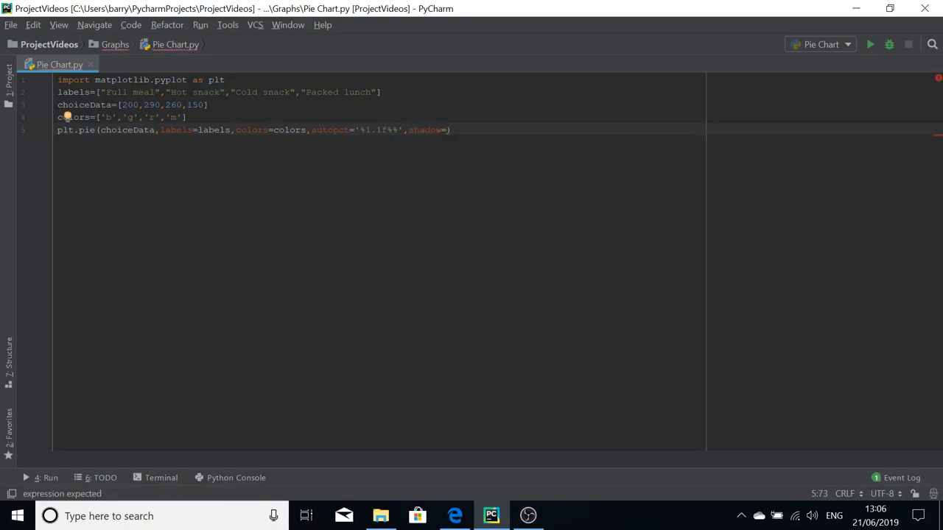
text(True)
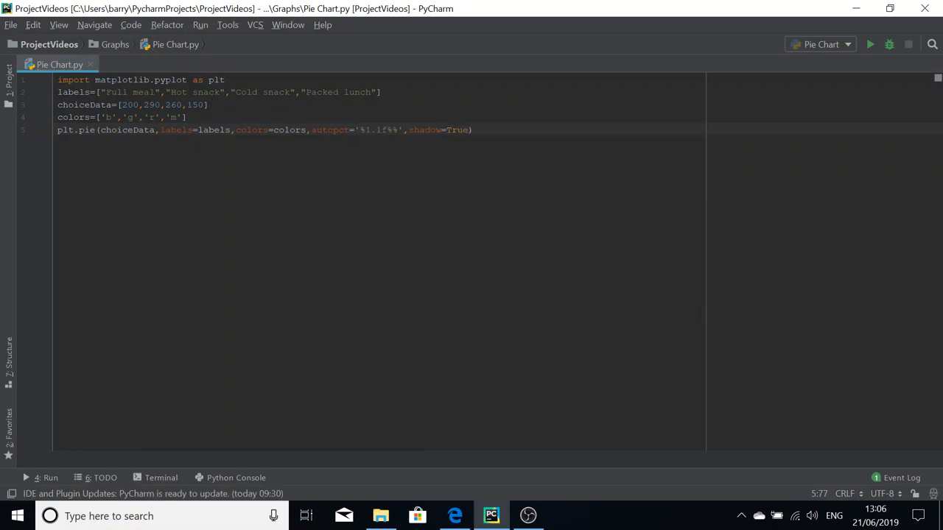
text(,startangle=)
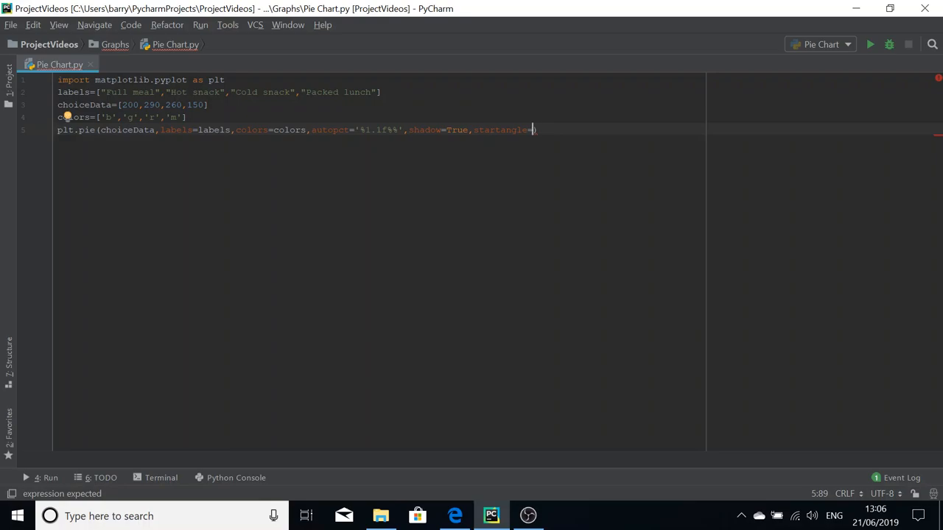
text(140)
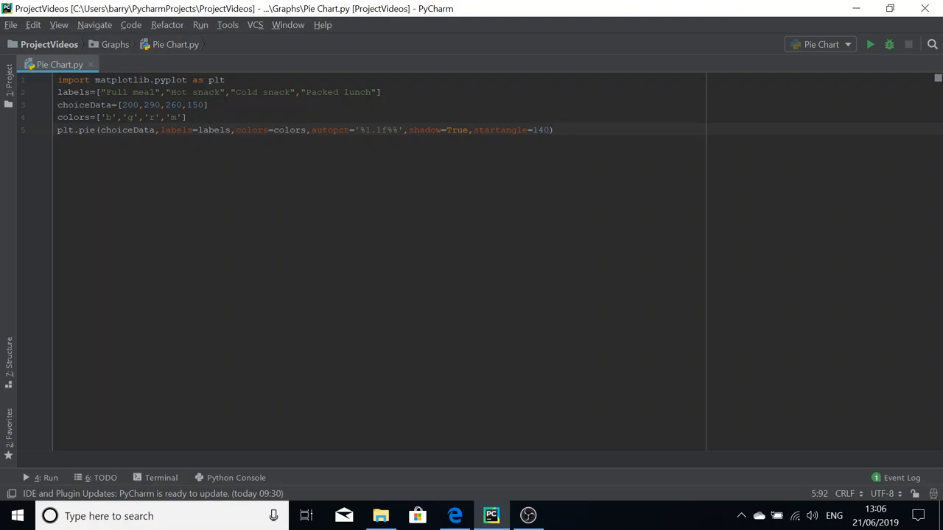
key(BackSpace)
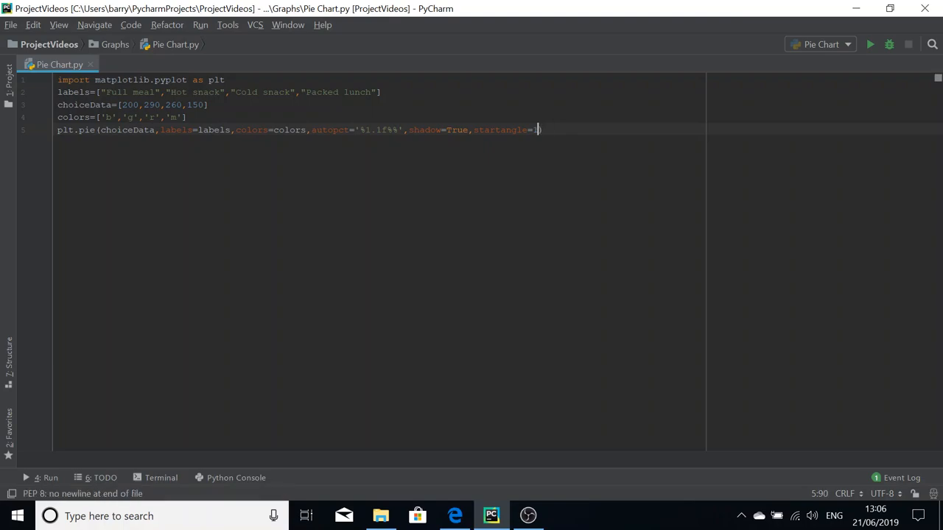
key(BackSpace)
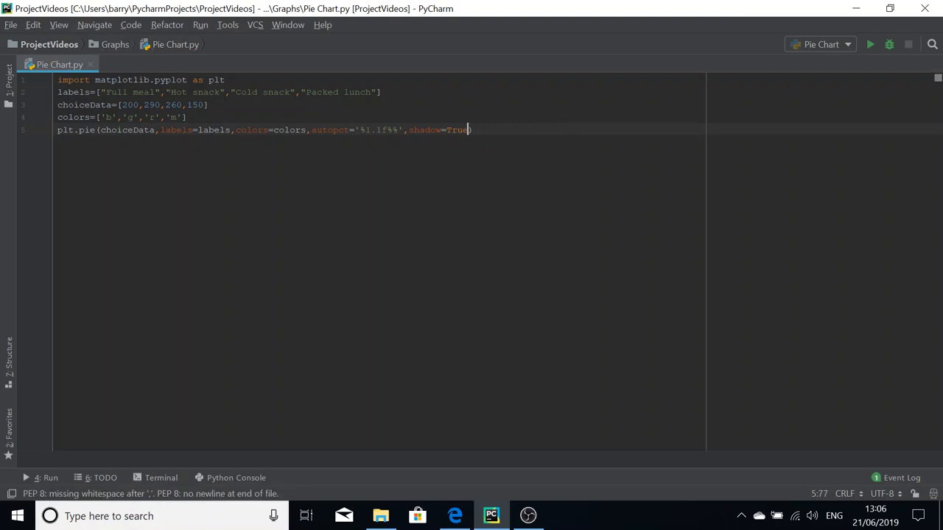
text())
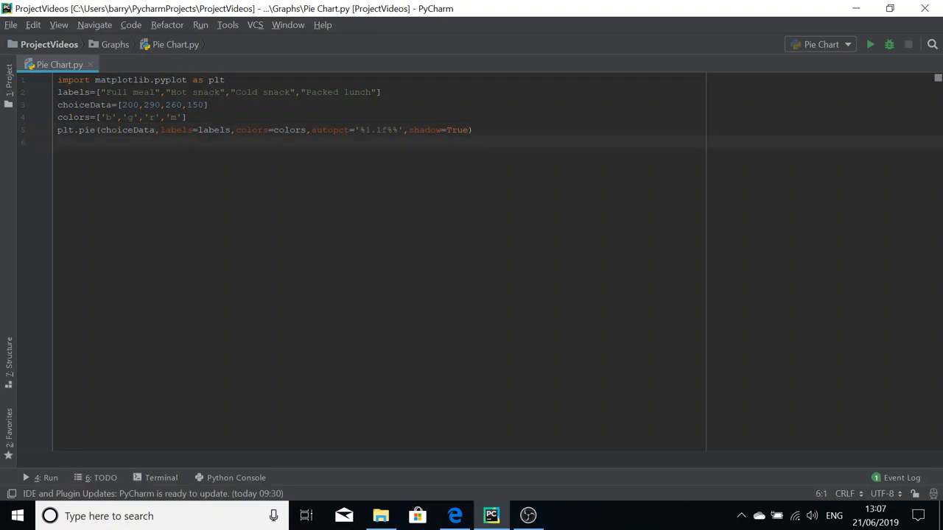
Step: Title the chart "School Lunch Choice Pie Chart", checking the PDF for wording
text(plt)
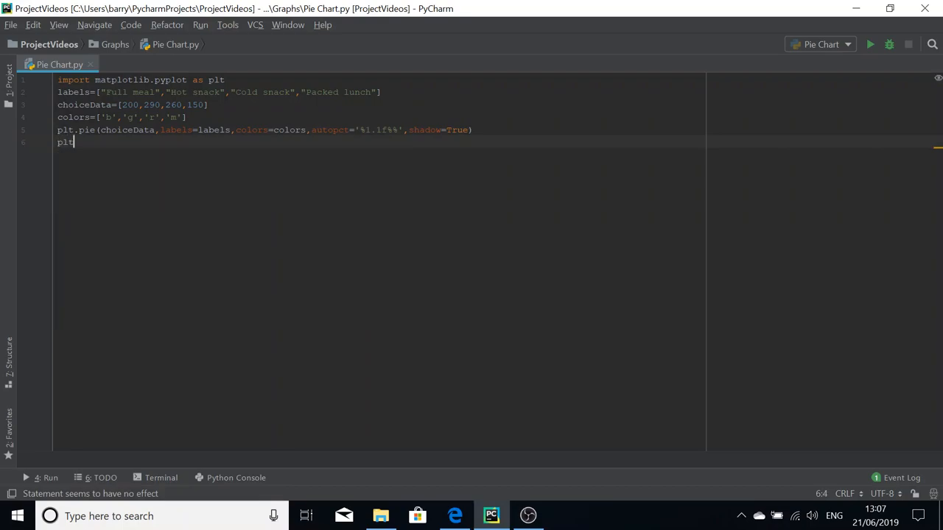
text(.title=)
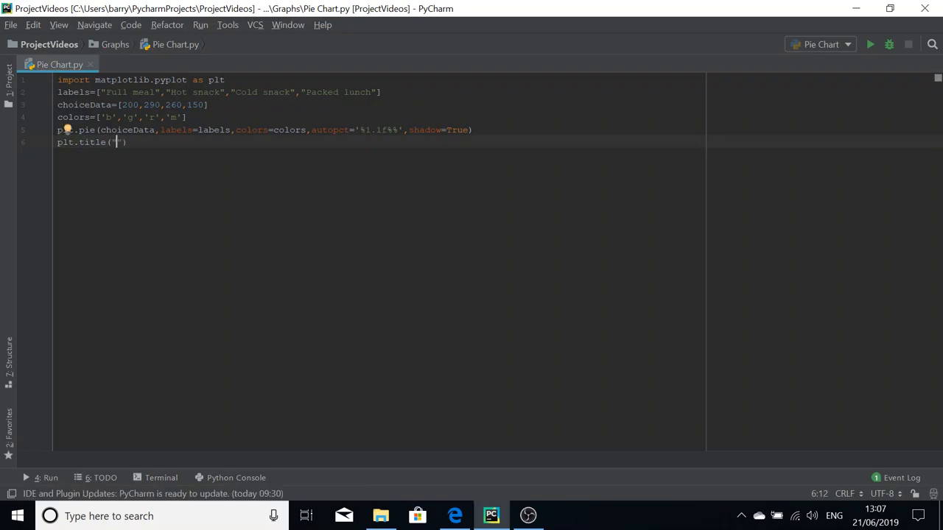
click(454, 516)
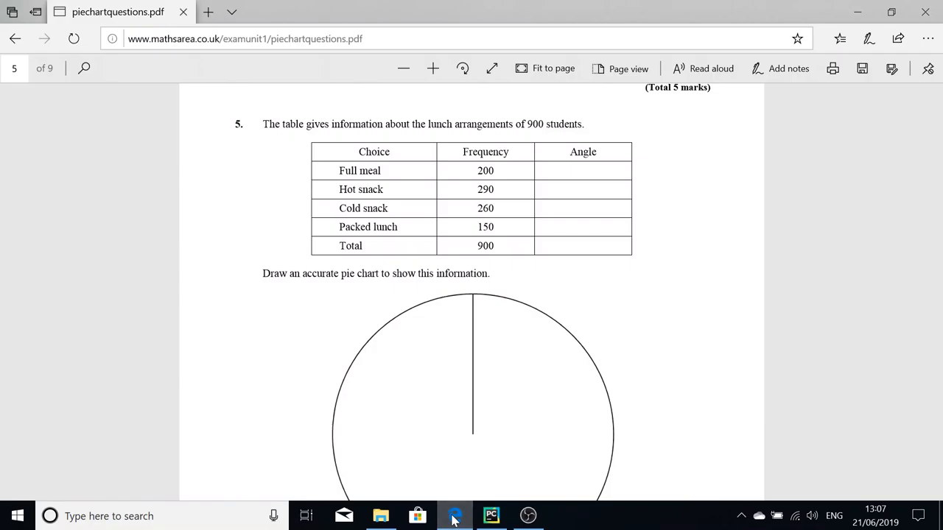
click(491, 516)
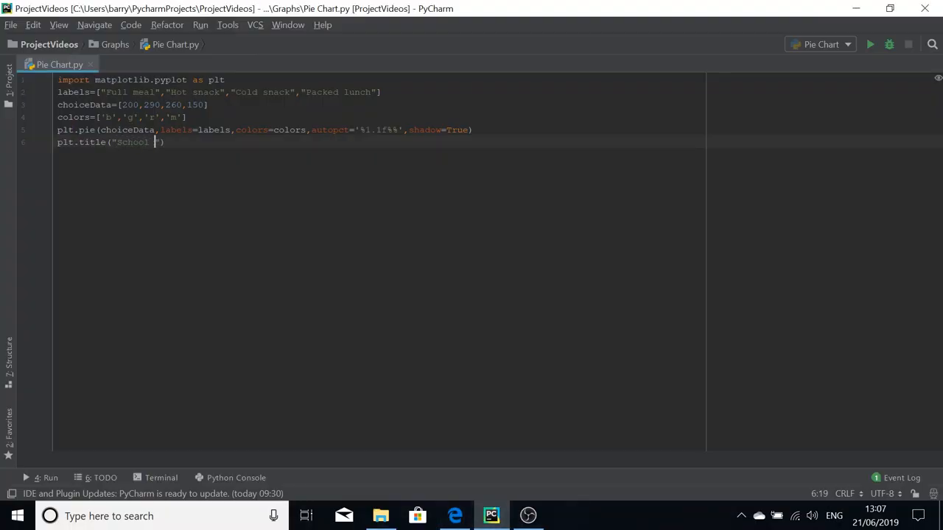
text(Lunch Choic)
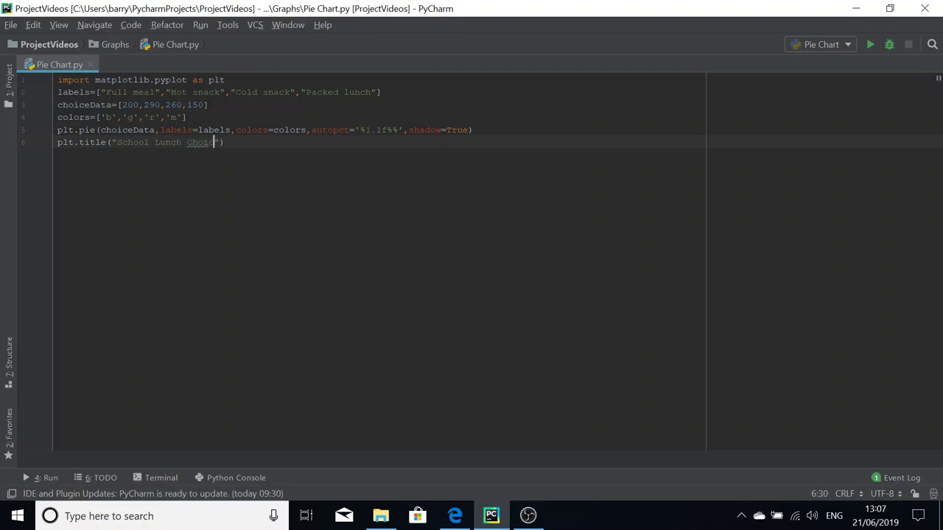
text(Pie Chart)
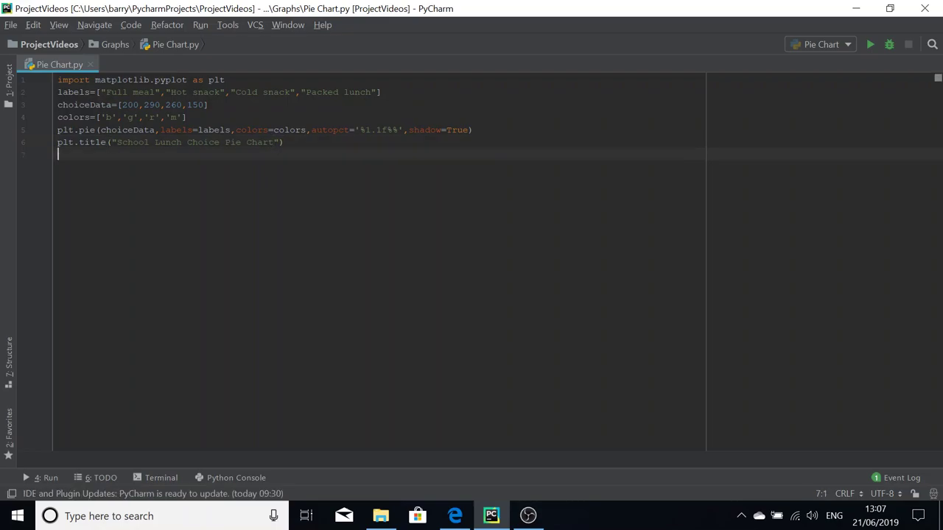
Step: Add plt.axis('equal') so the pie stays circular
text(plt)
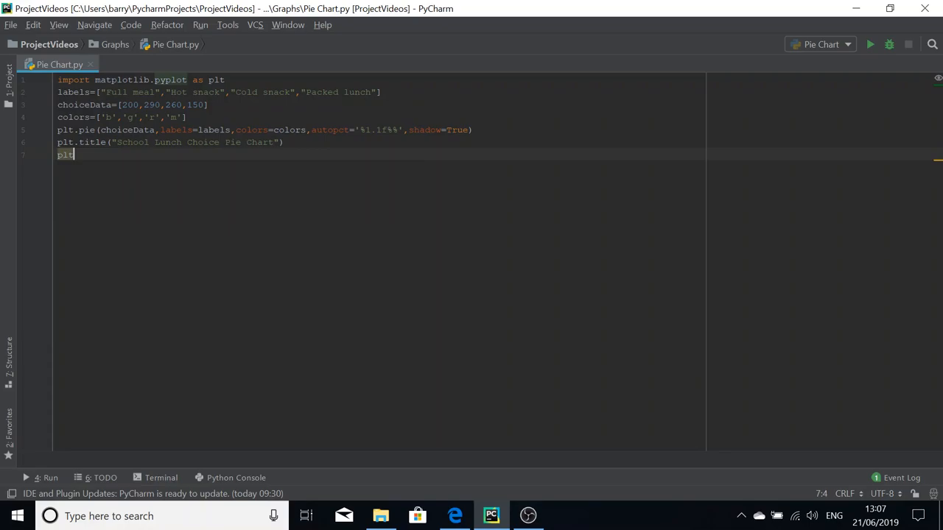
text(.axis)
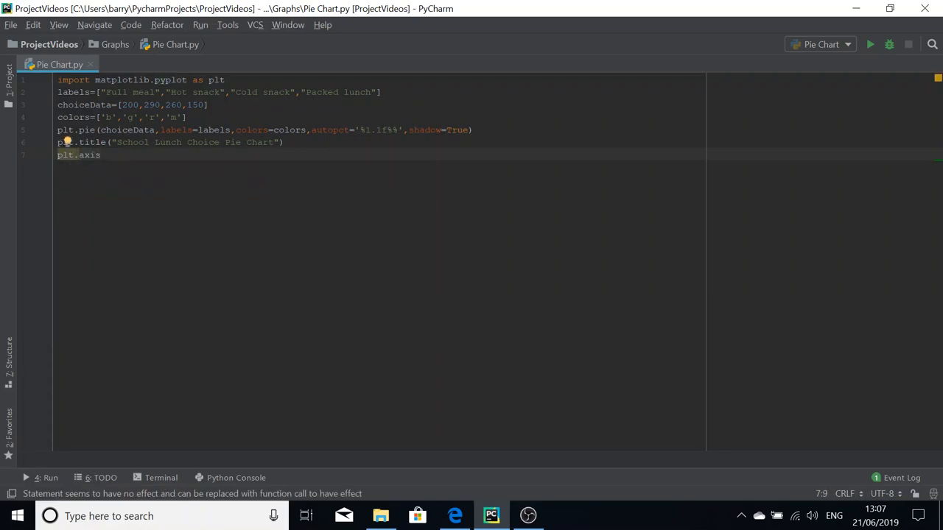
text(()
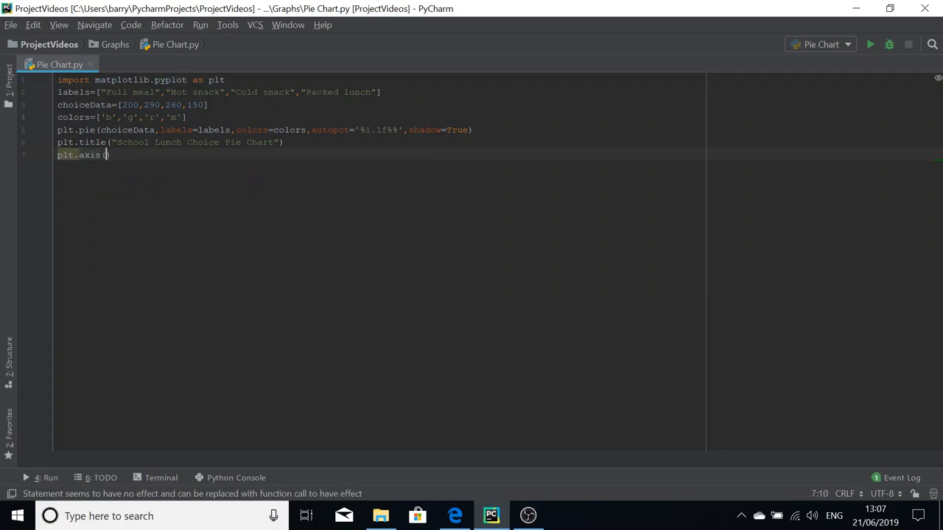
text('equal)
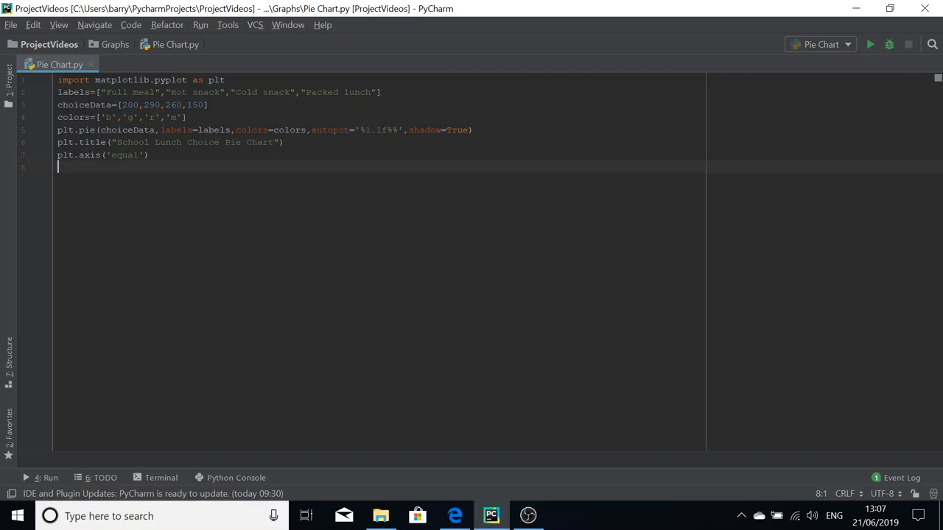
Step: Add plt.savefig("School Lunch Pie Chart"), plt.show() and plt.clf() to the script
text(plt)
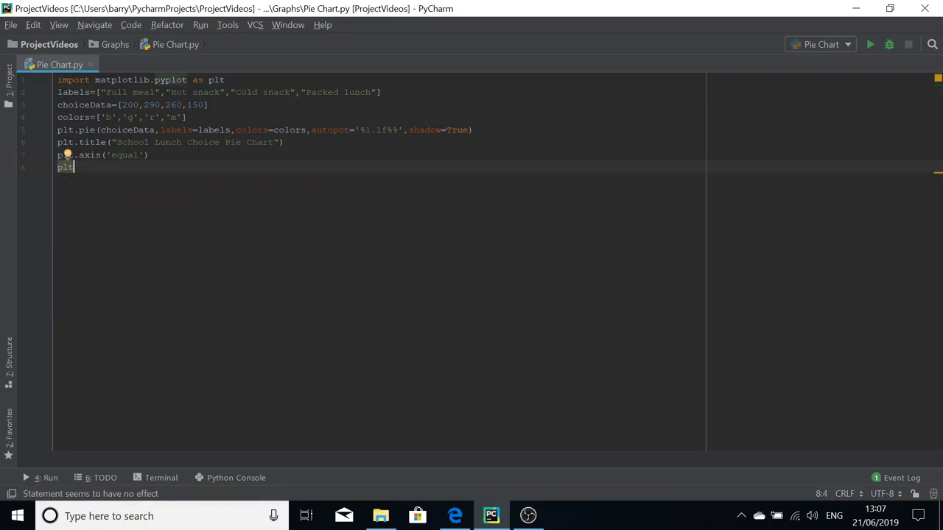
text(.savefig('')
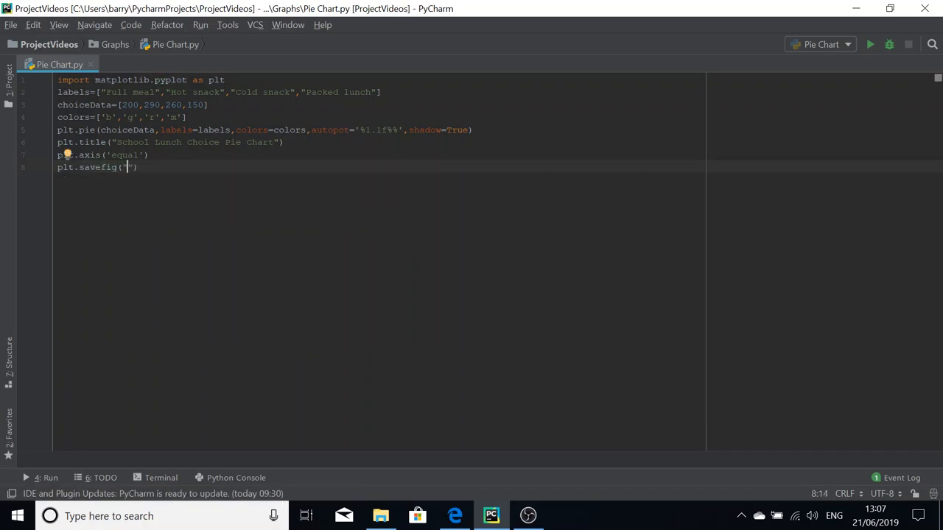
text(")
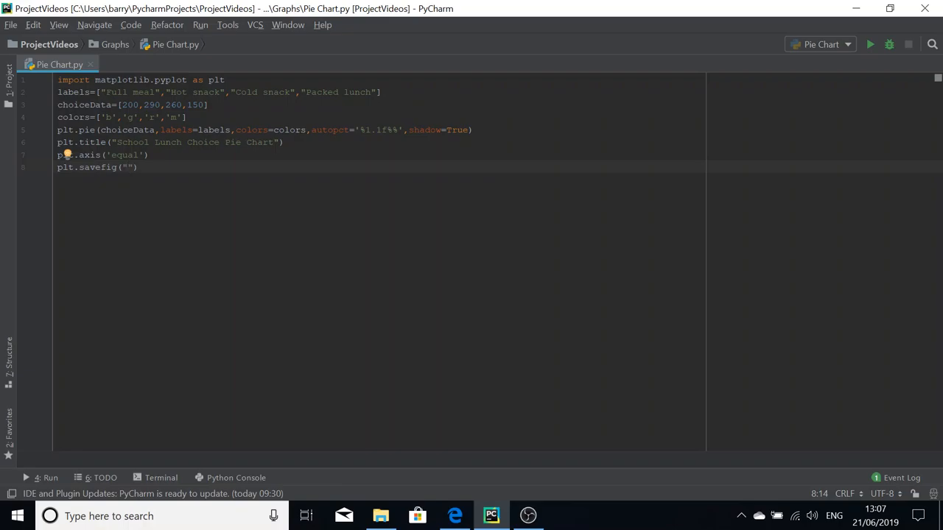
text(School)
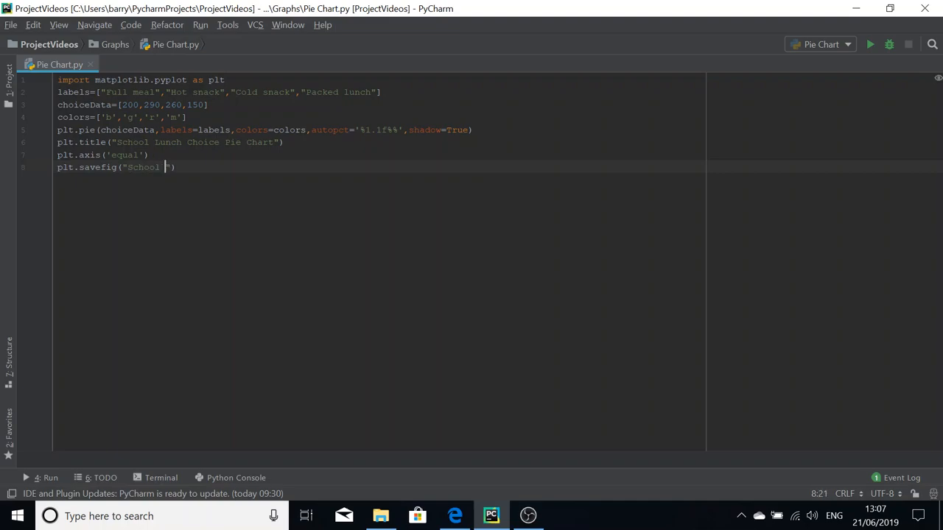
text(Lunch Pie Chart)
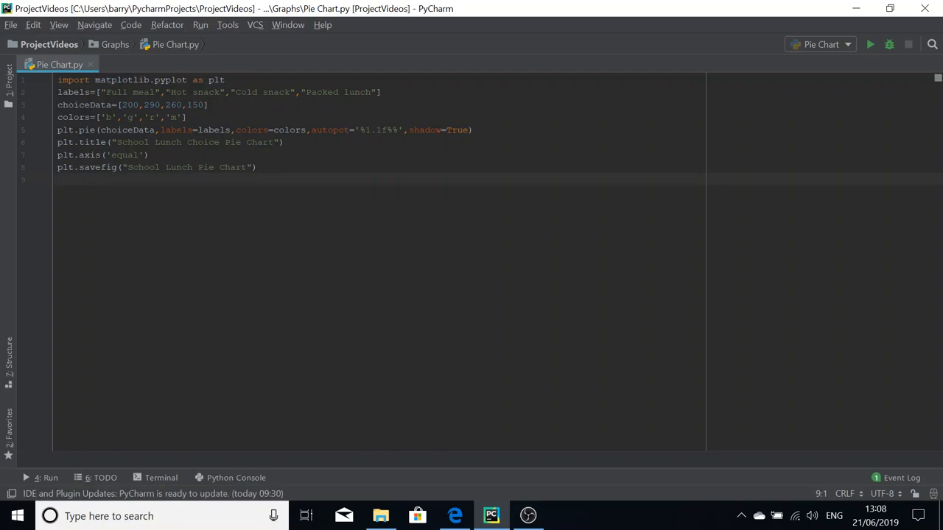
text(plt.show()
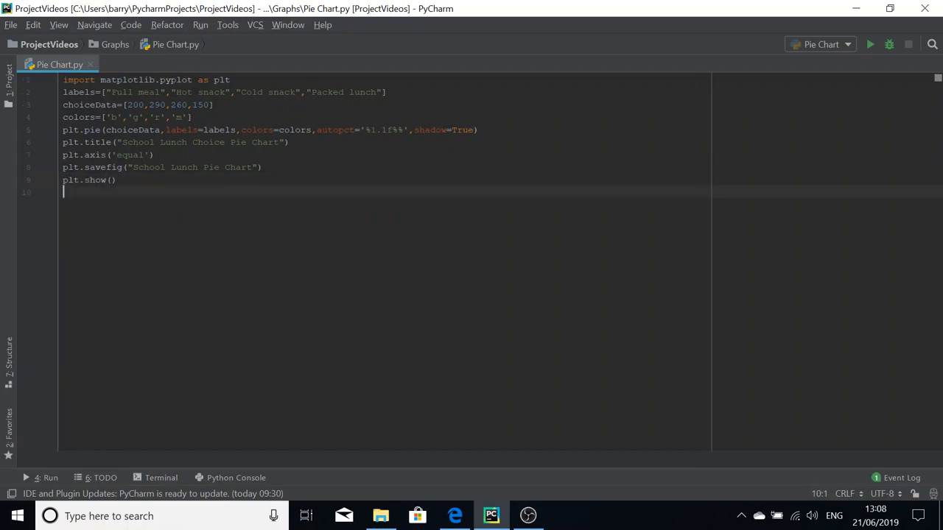
text(plt.cl)
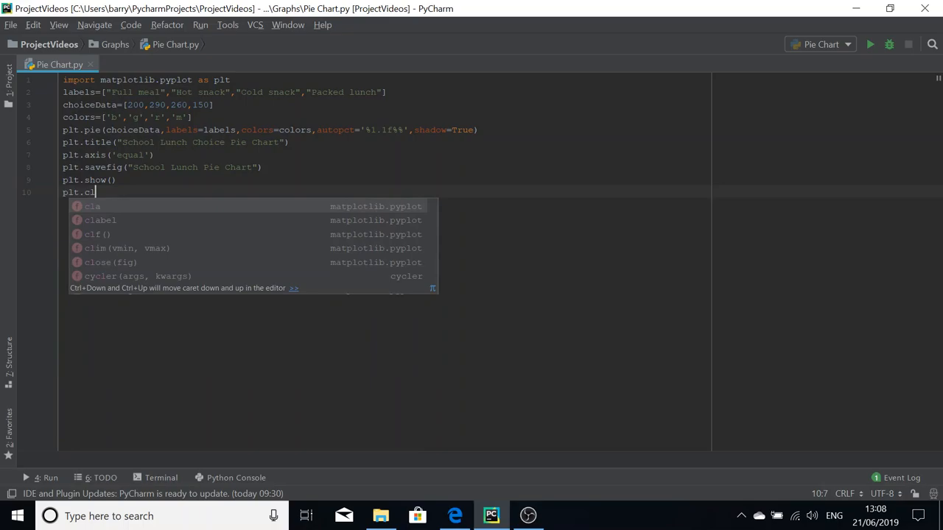
click(94, 234)
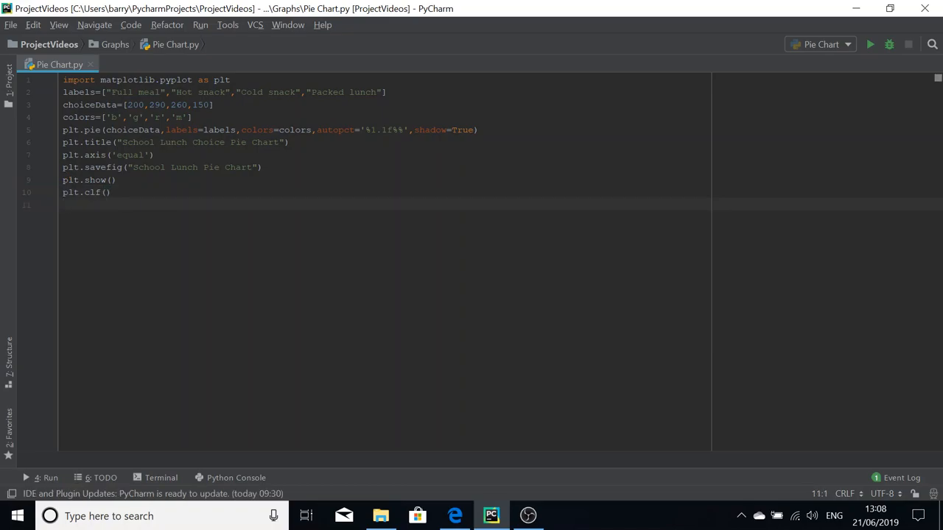
click(199, 24)
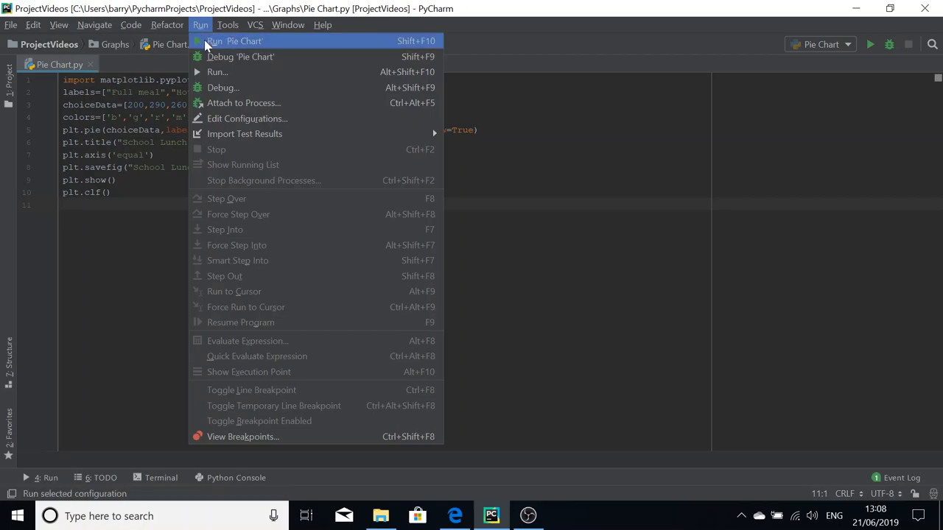
click(235, 41)
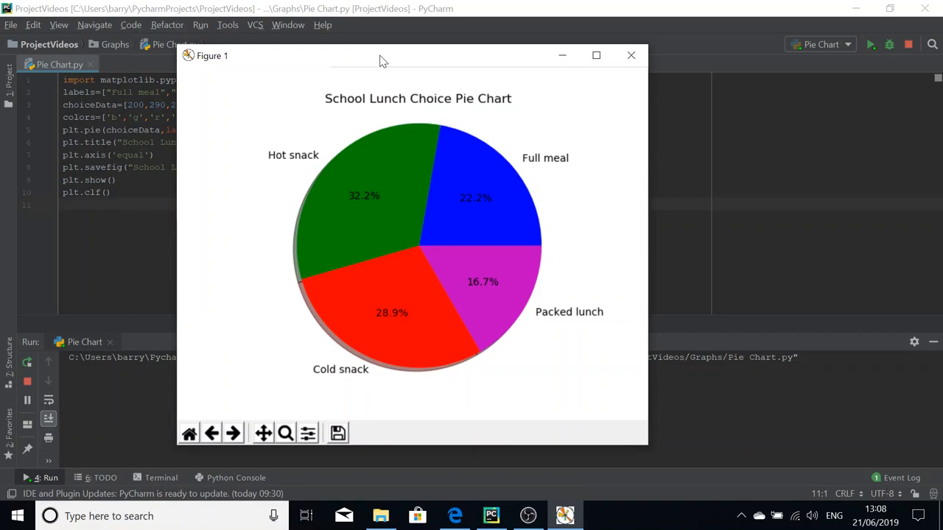
mouse_move(389, 70)
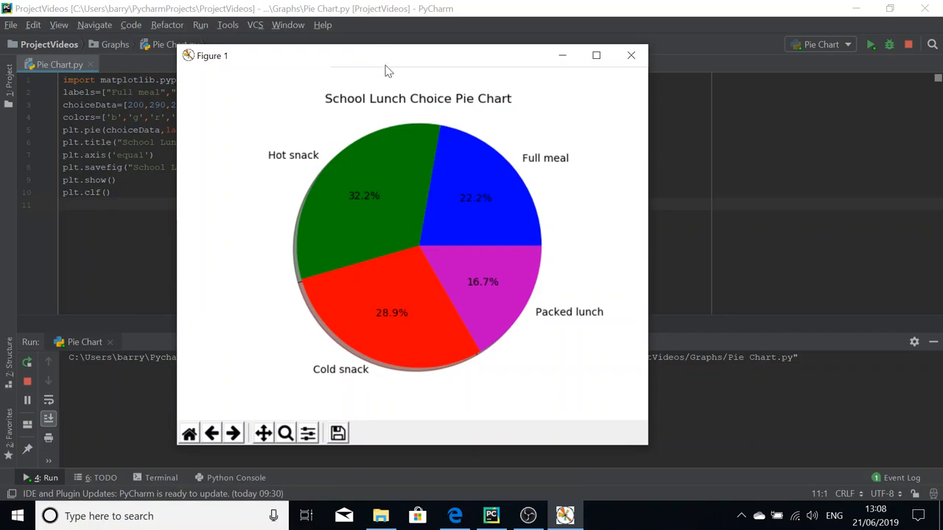
mouse_move(361, 209)
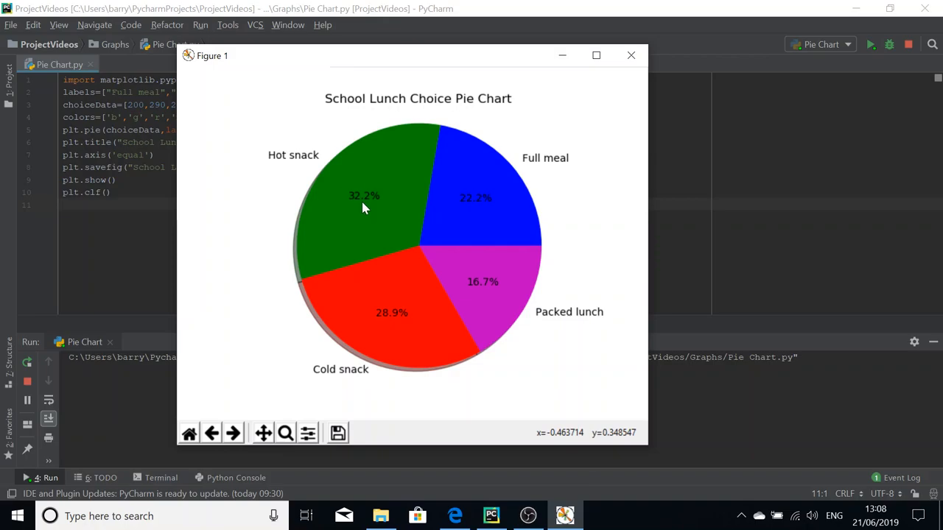
mouse_move(361, 79)
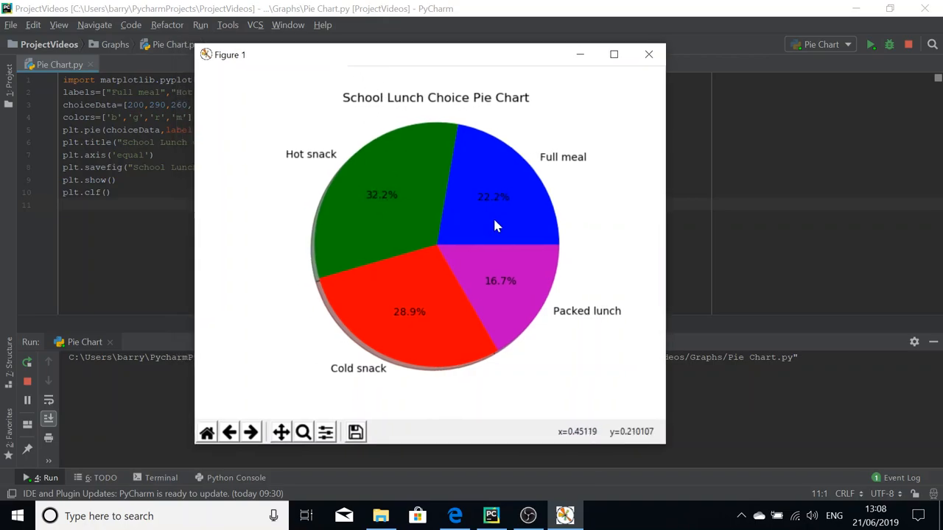
mouse_move(472, 265)
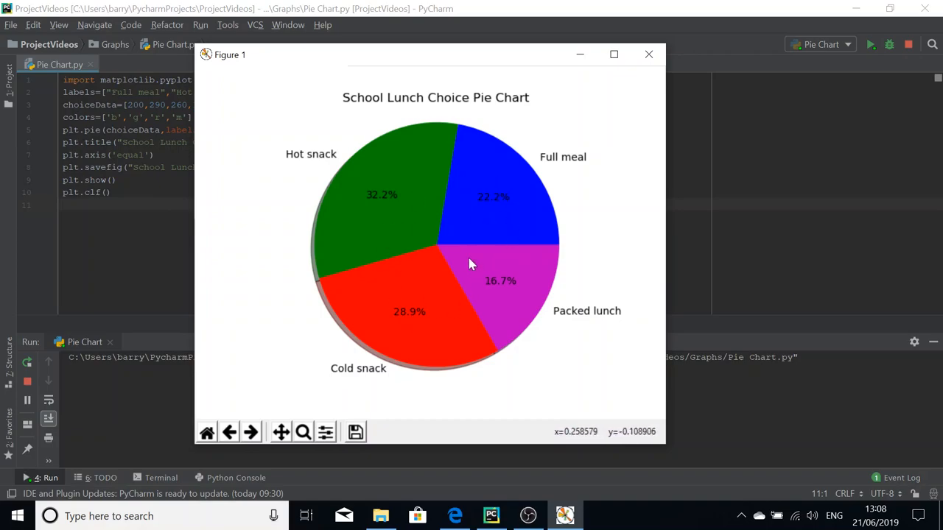
mouse_move(314, 173)
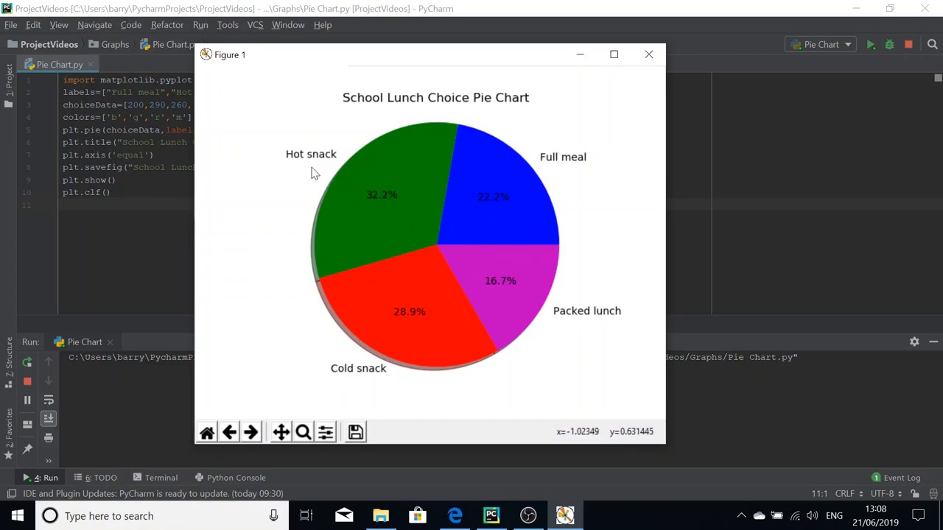
mouse_move(546, 174)
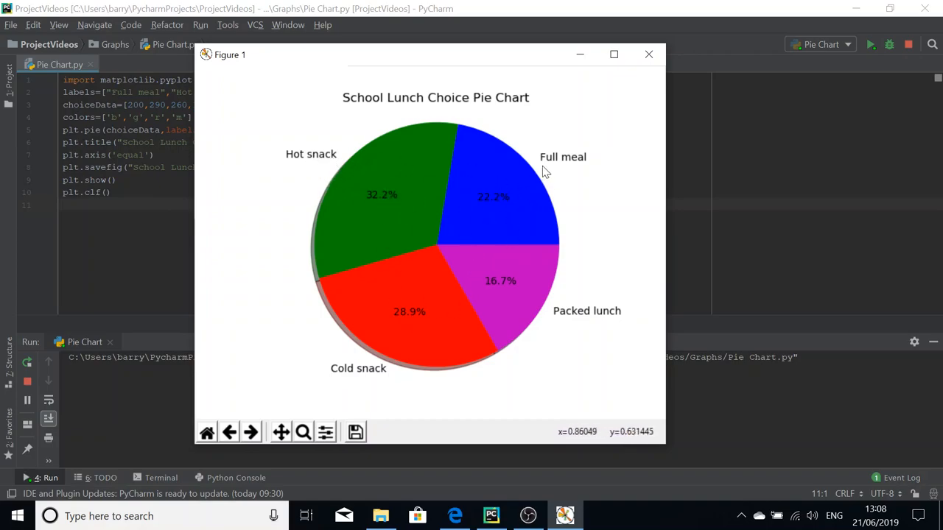
mouse_move(392, 361)
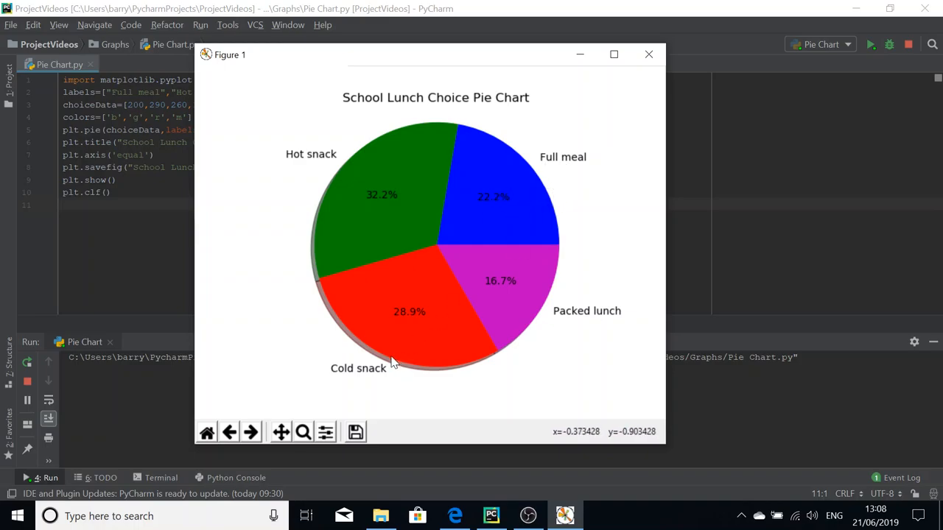
mouse_move(420, 324)
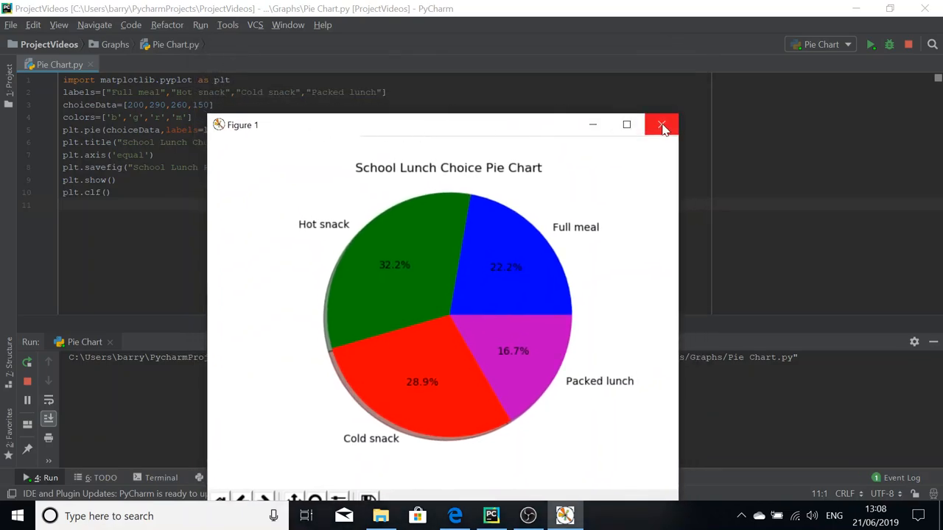
mouse_move(320, 248)
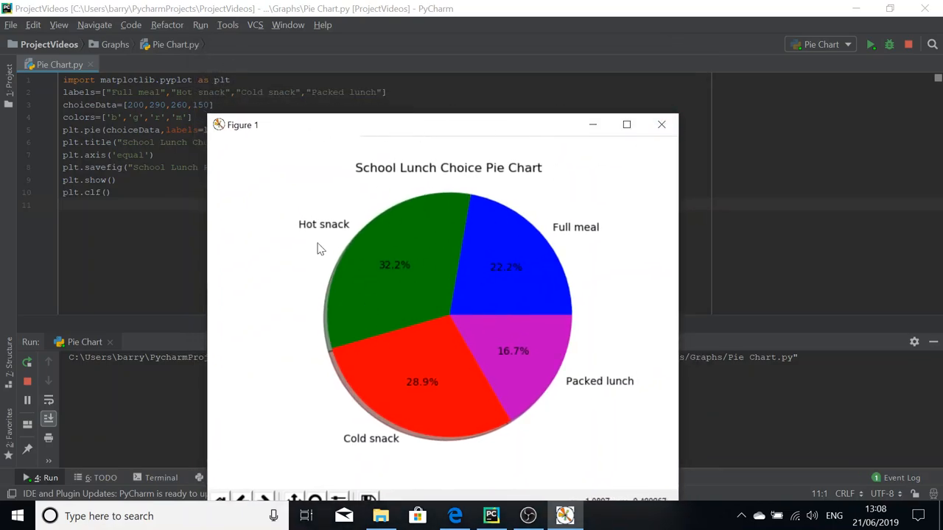
Step: Add startangle=140 to plt.pie, rerun the script, and close the rotated chart
click(661, 124)
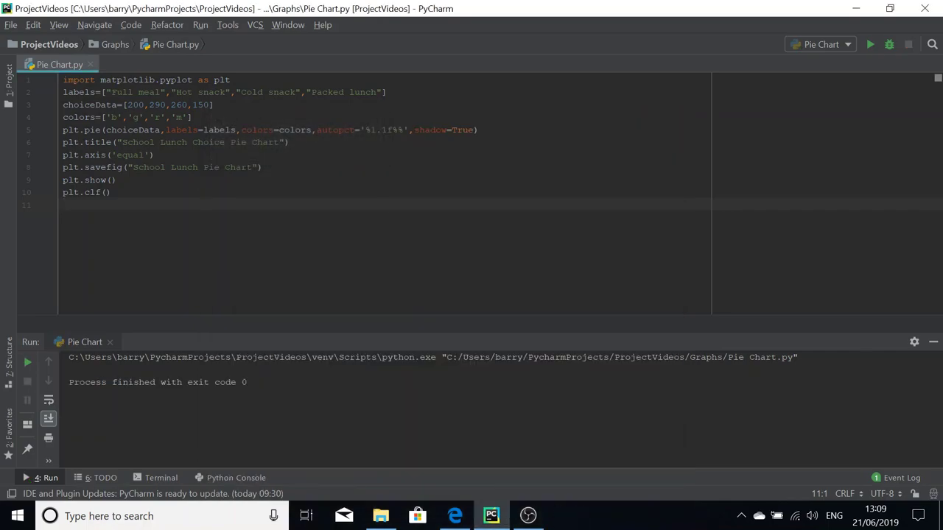
click(471, 130)
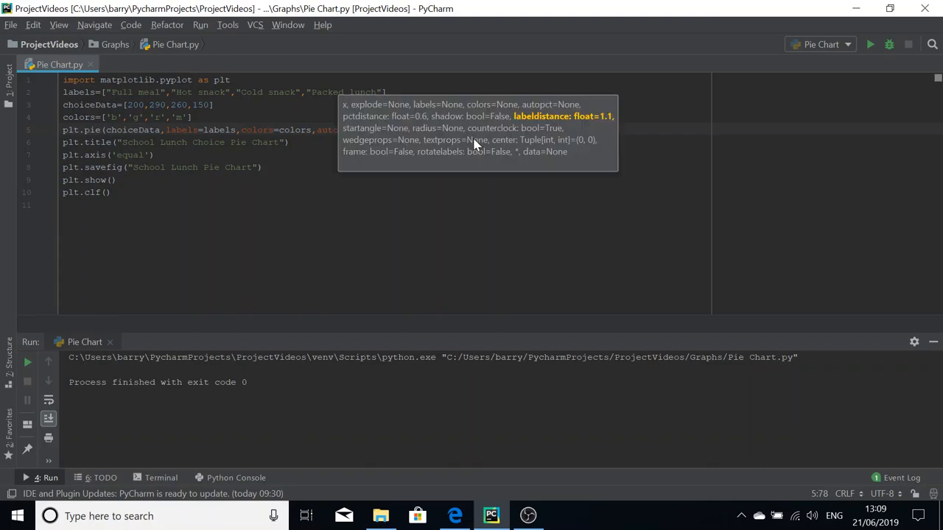
text(a)
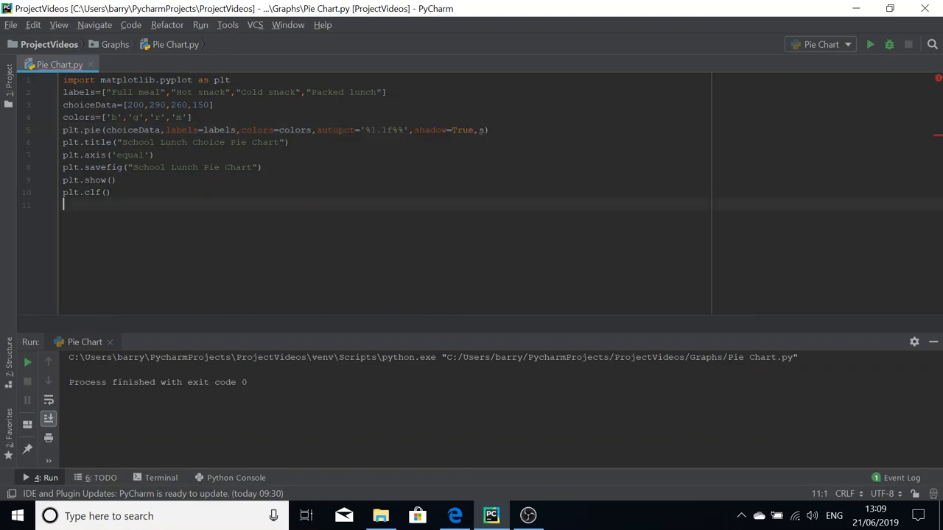
text(,startangle=)
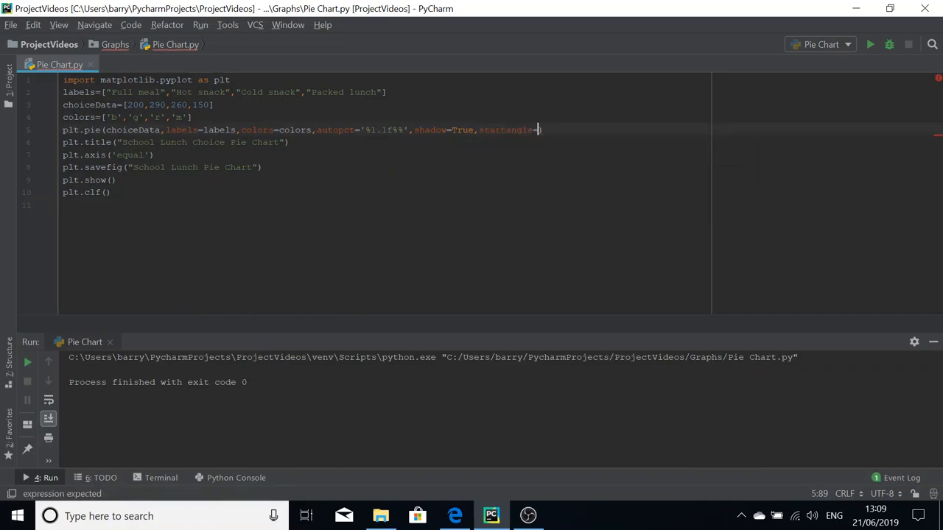
text(14)
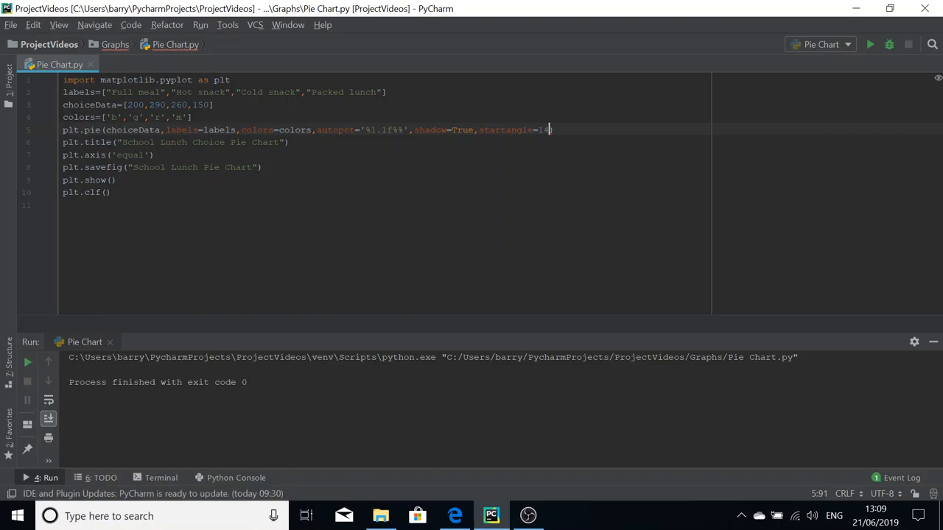
text(0)
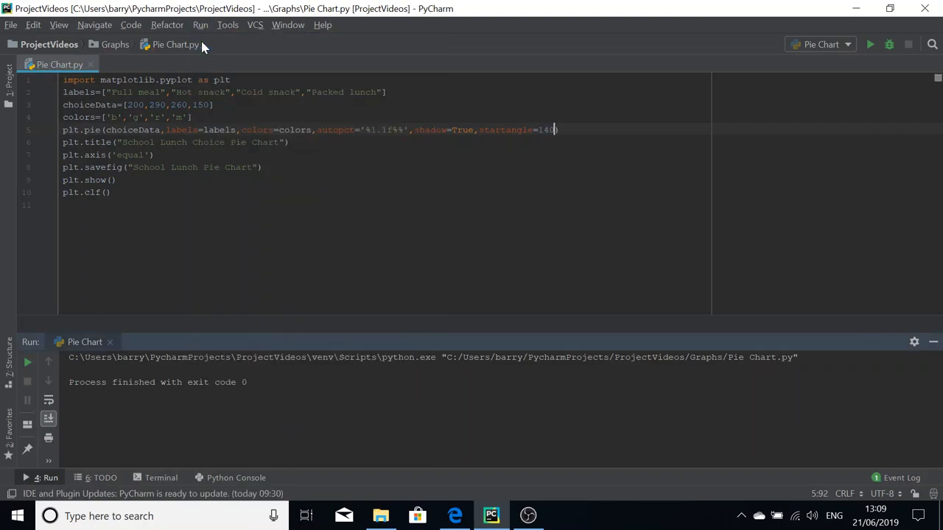
click(869, 44)
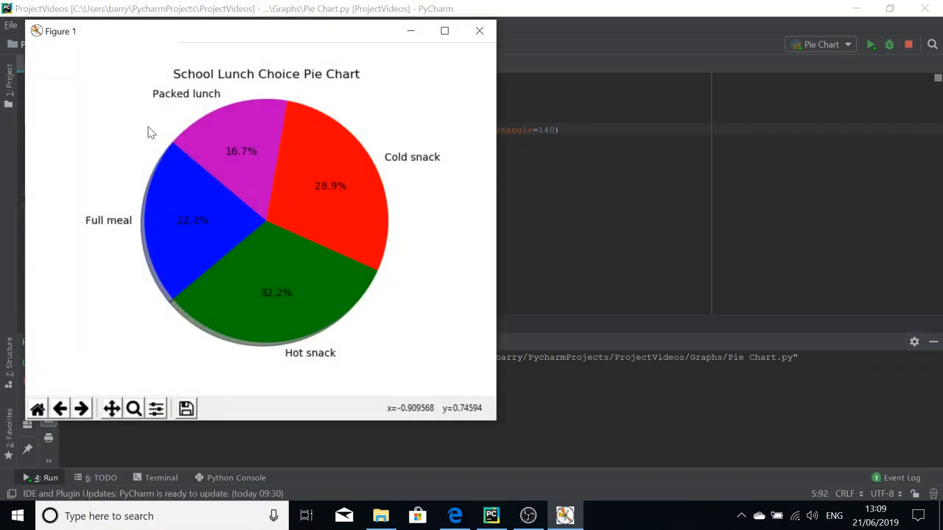
mouse_move(264, 156)
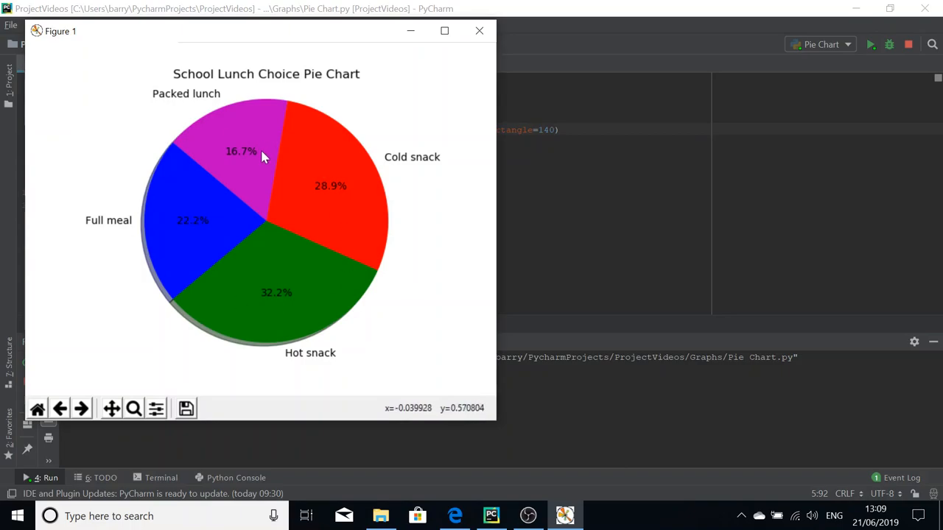
click(480, 30)
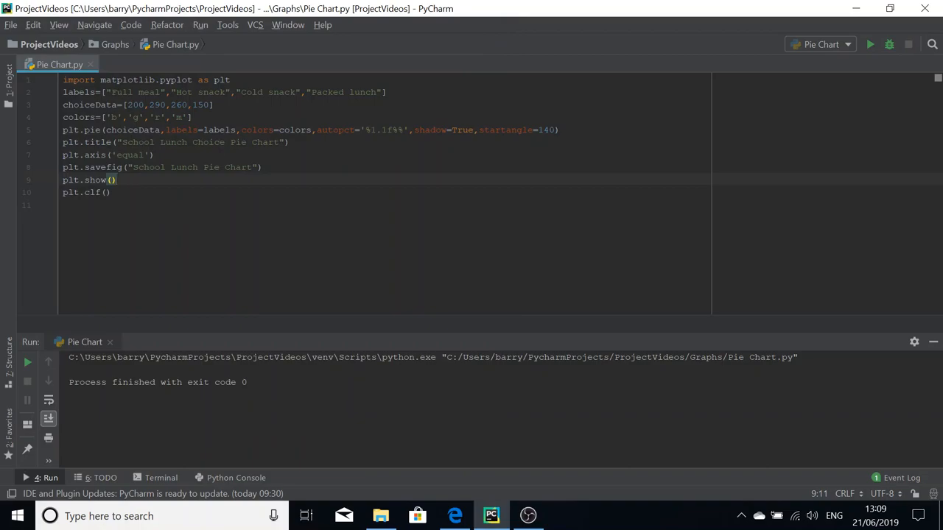
Step: Add a new line above the pie call defining explode=[0.1,0,0,0]
key(enter)
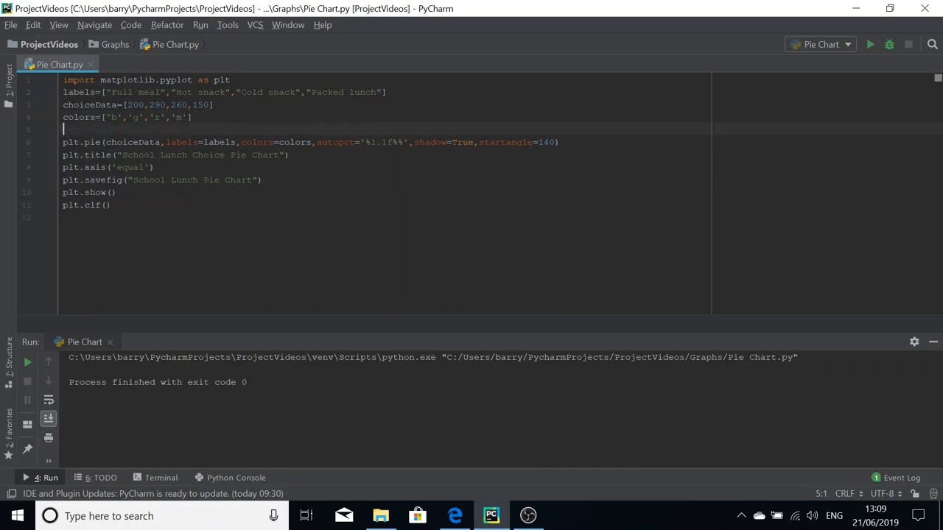
text(e)
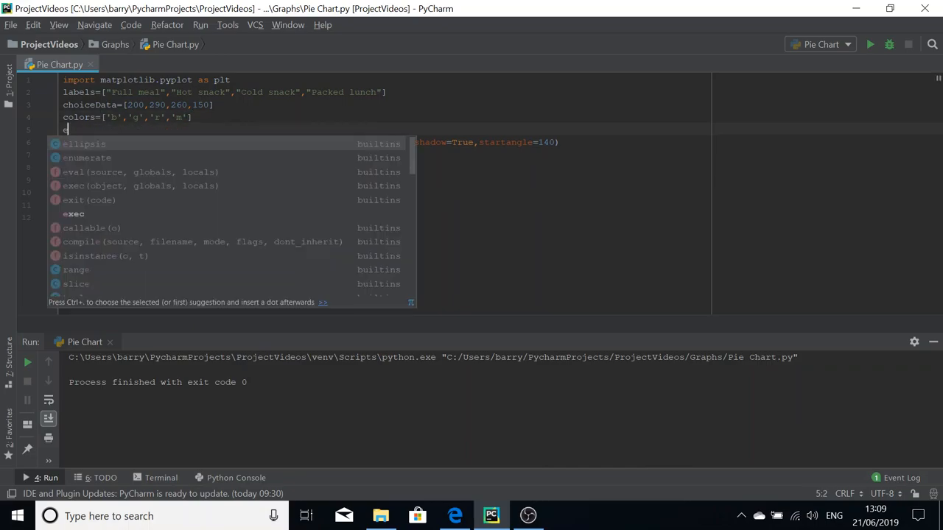
text(xplode)
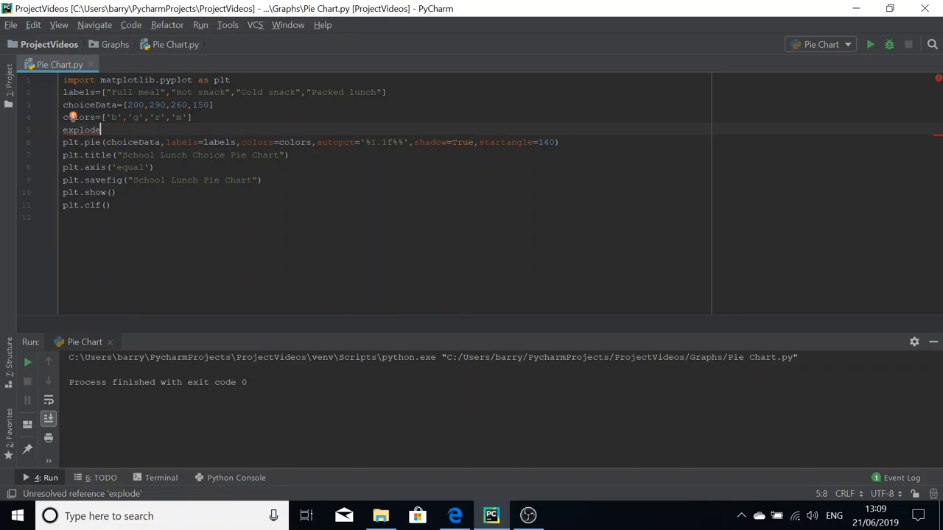
text(=[)
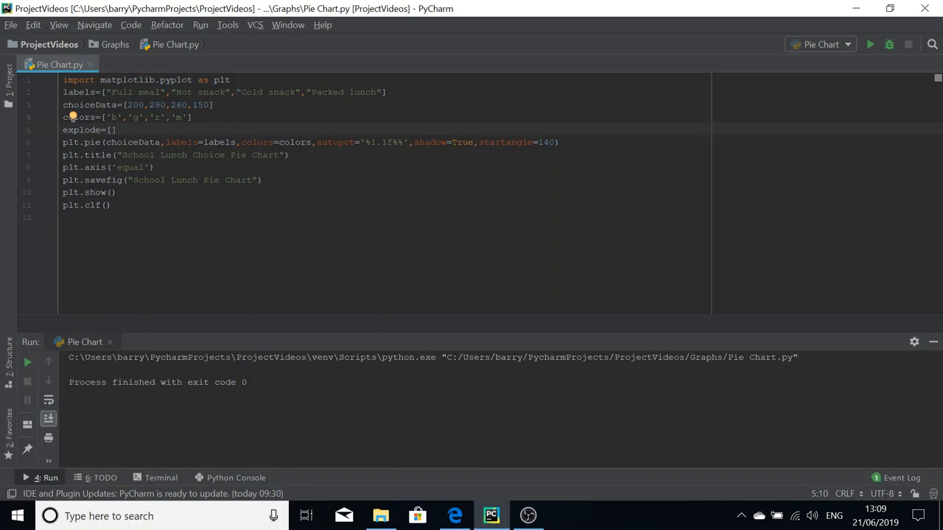
click(112, 129)
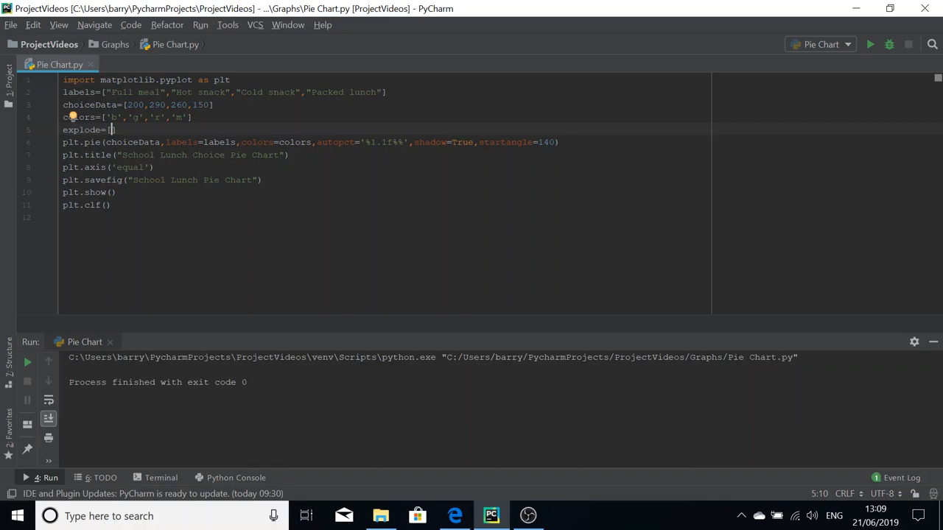
text(0)
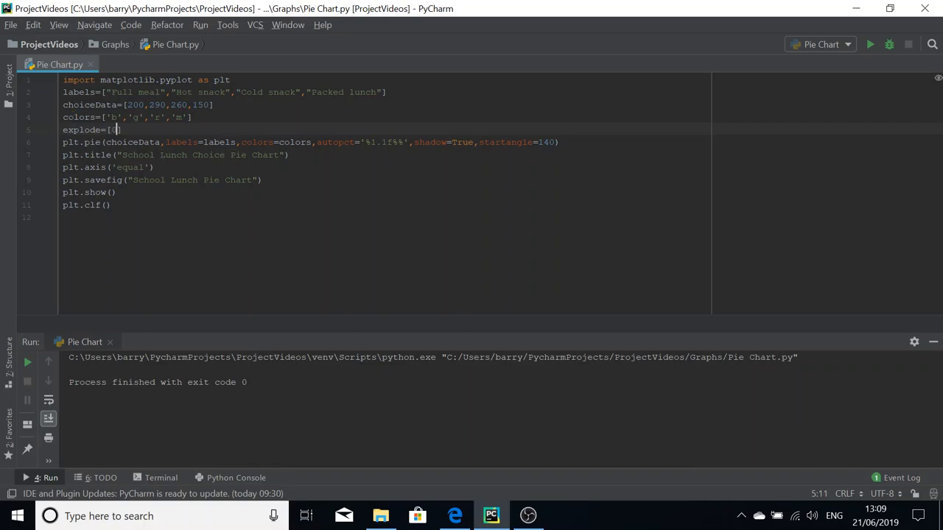
text(0.1,)
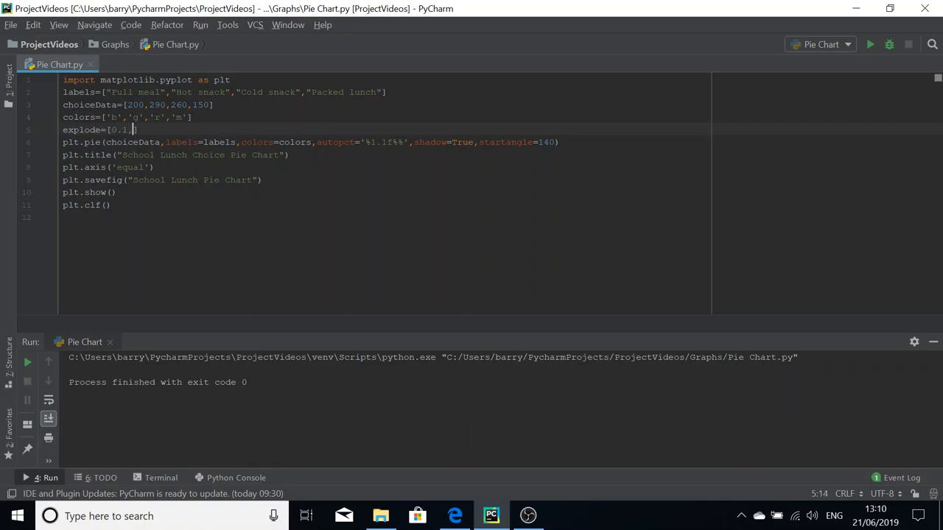
text(()
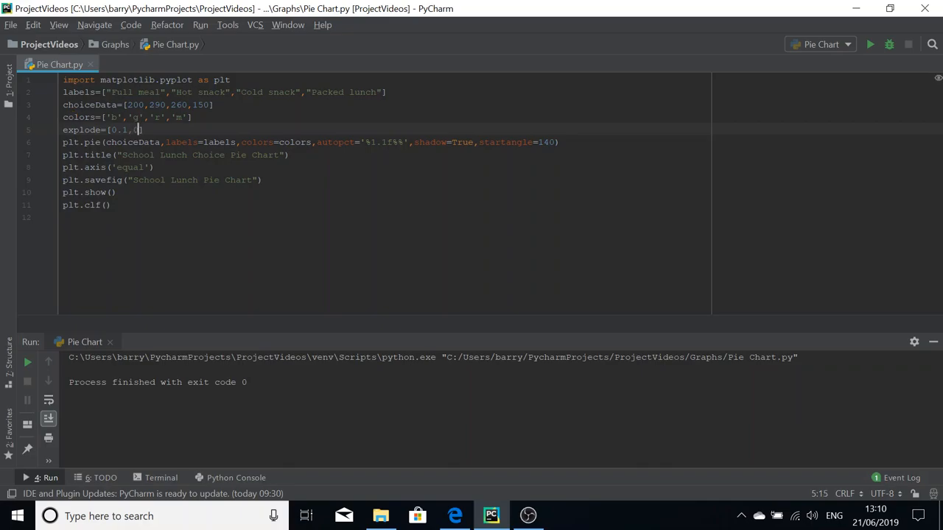
text(0,)
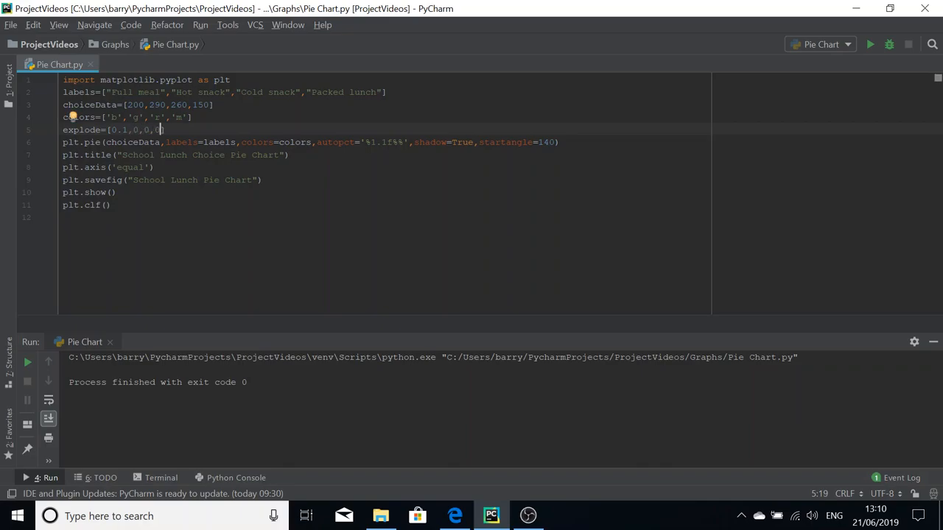
text(0)
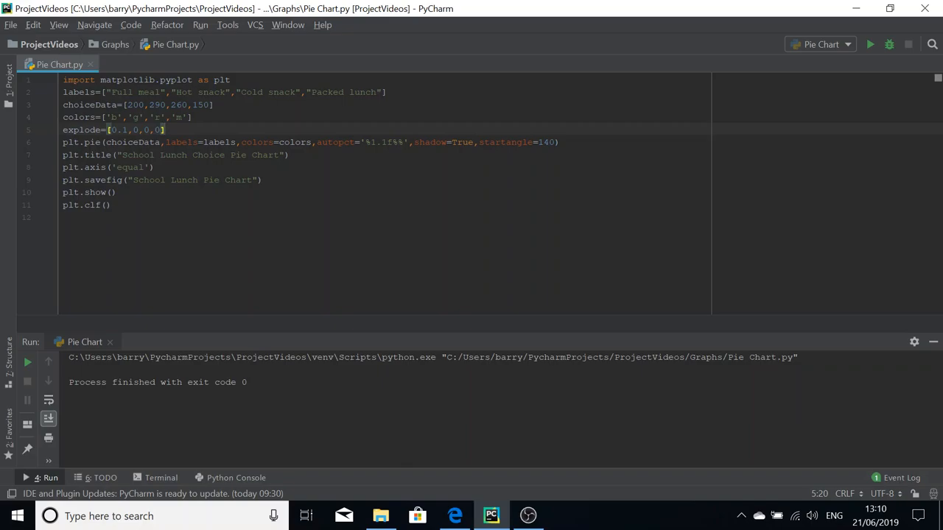
mouse_move(151, 141)
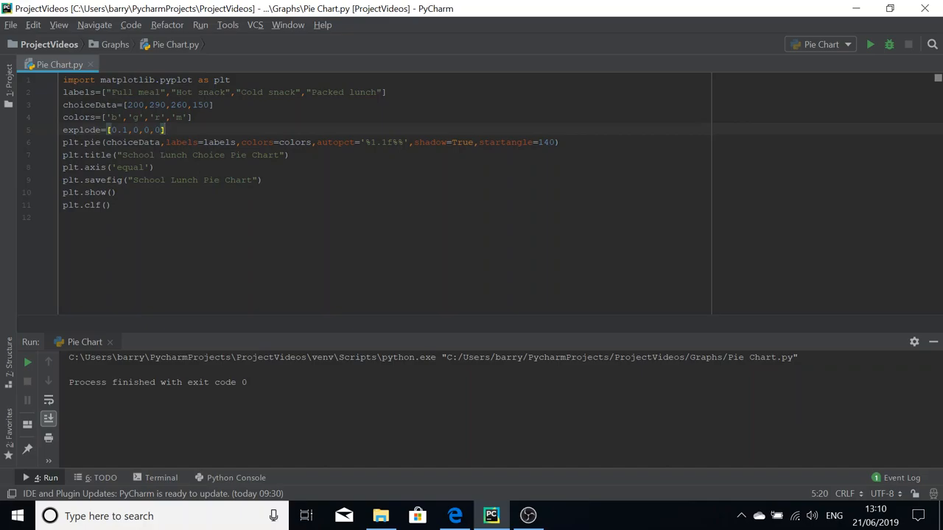
Step: Pass explode=explode as the last argument of the plt.pie call
click(132, 130)
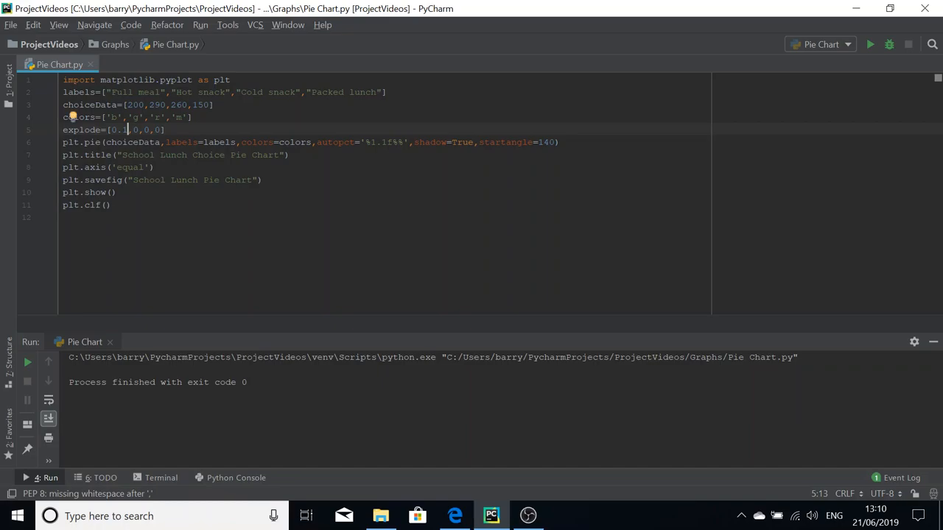
double_click(119, 130)
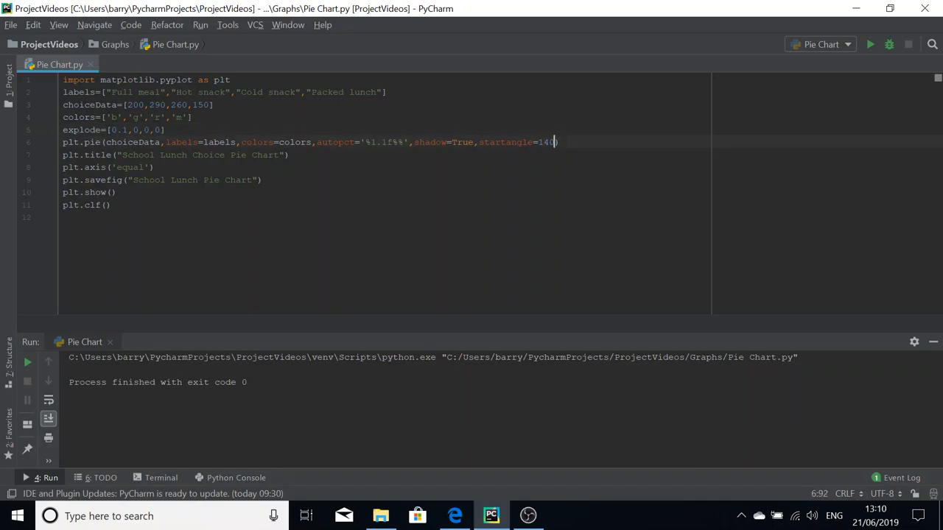
text(,explode=)
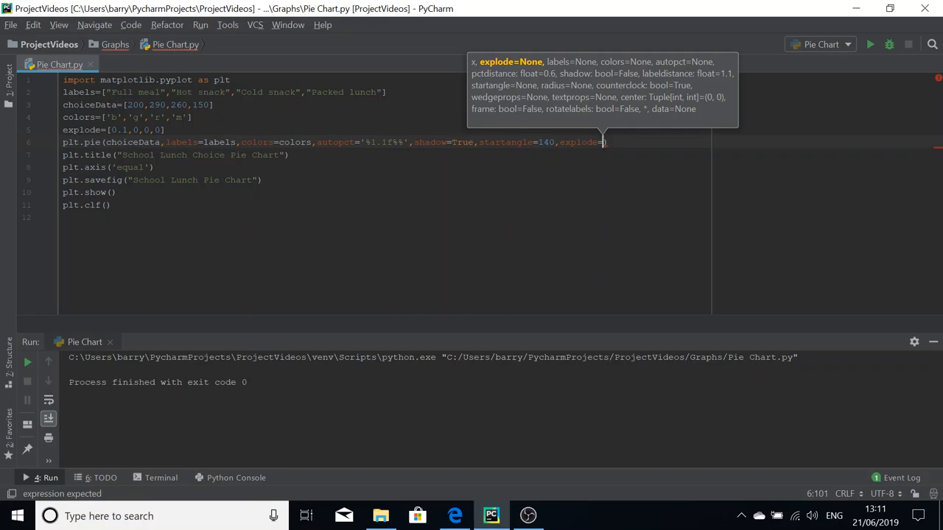
text(explode)
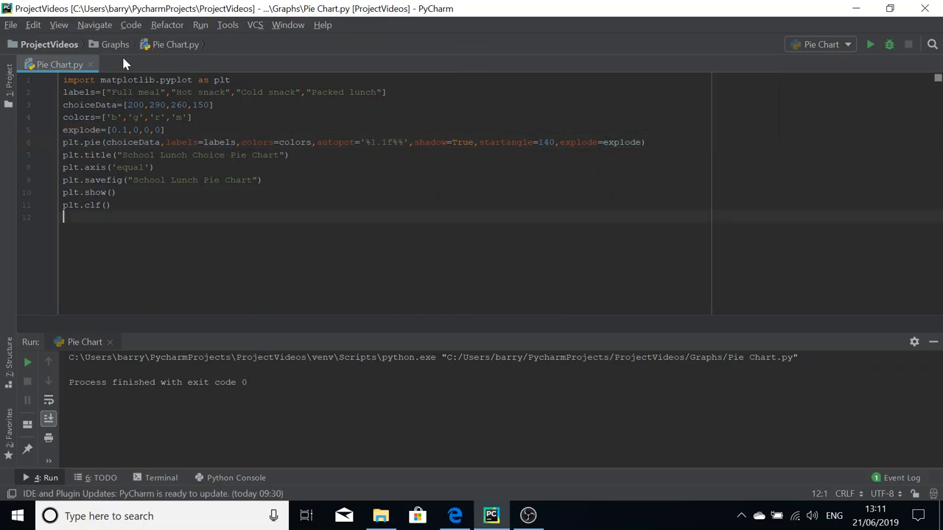
Step: Run Pie Chart.py to show the chart with the Full meal slice pulled out
click(869, 44)
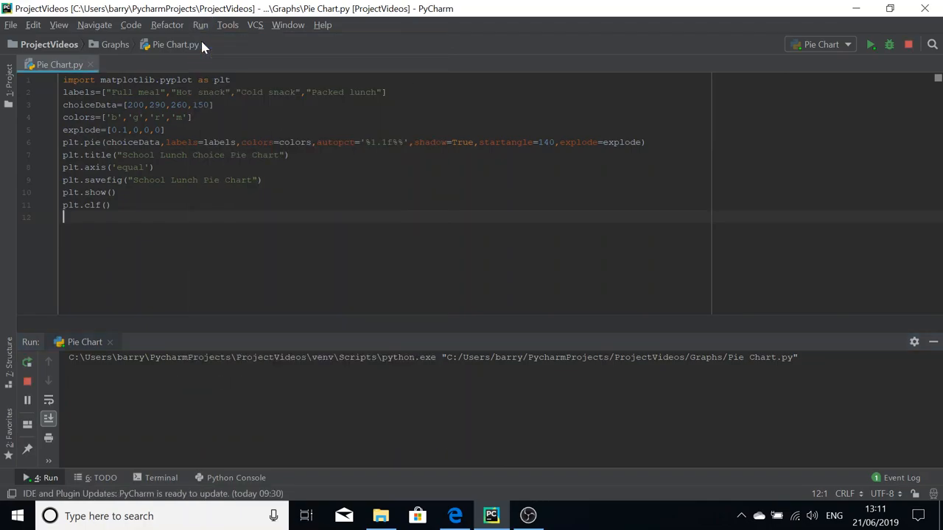
click(871, 44)
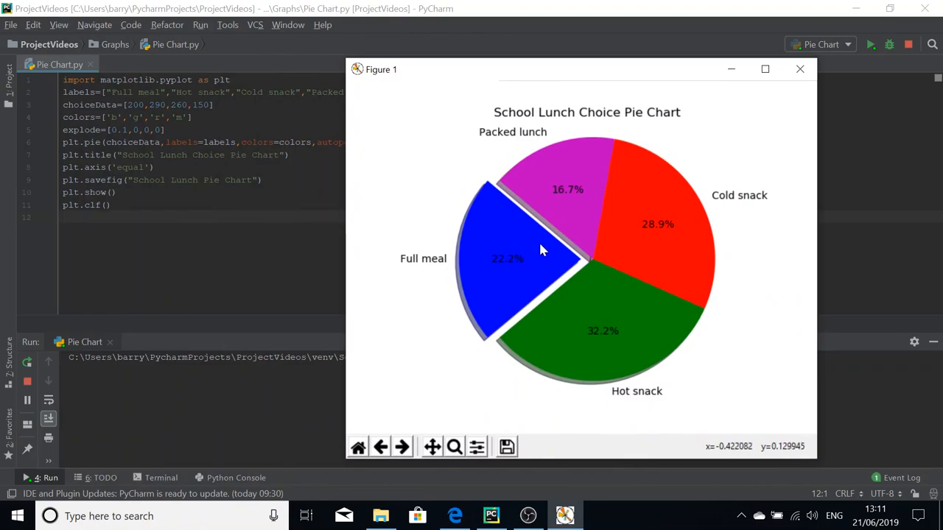
mouse_move(563, 260)
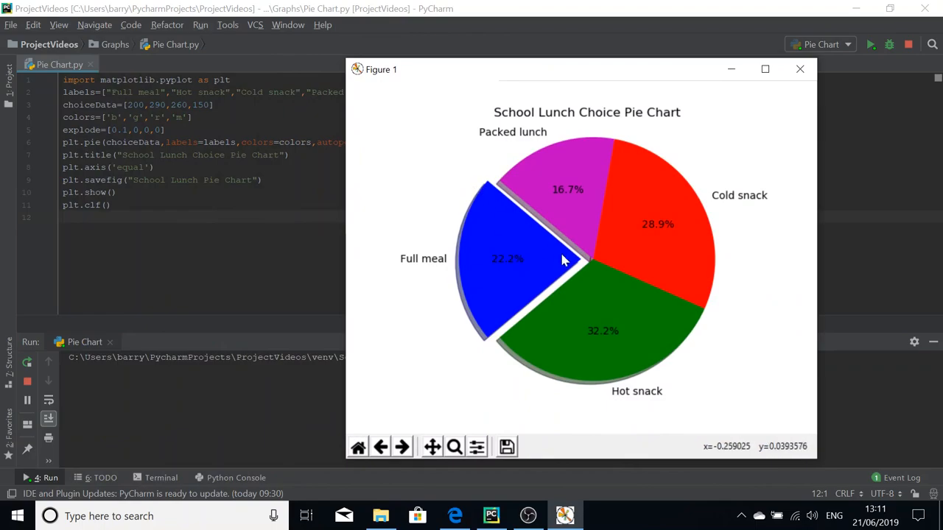
mouse_move(590, 225)
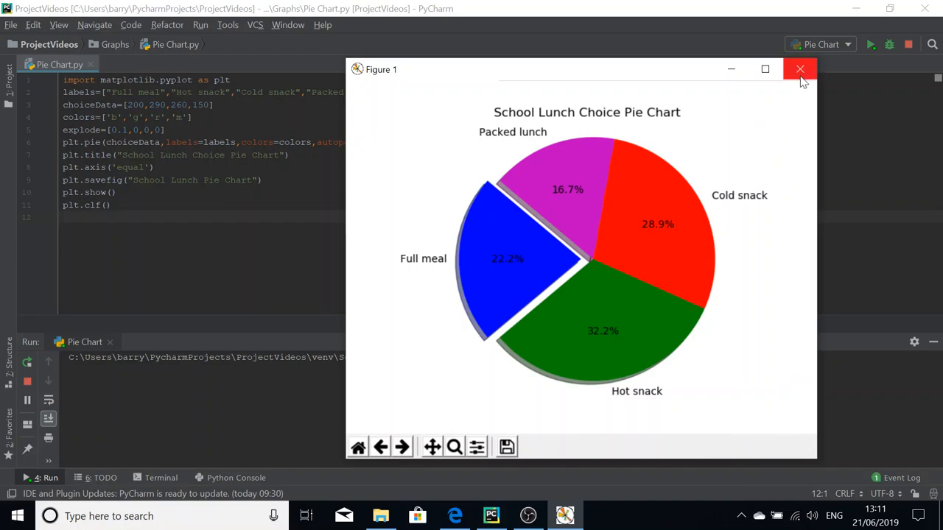
mouse_move(516, 81)
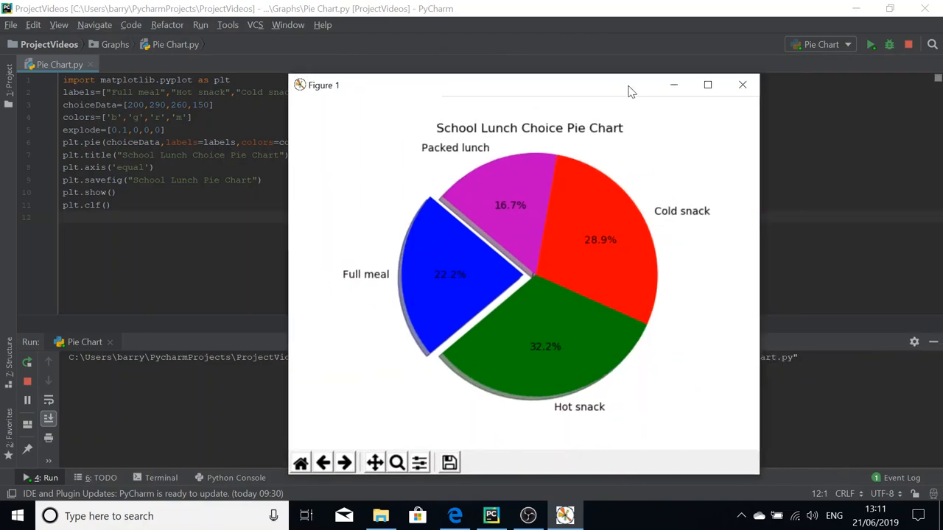
Step: Close the figure, rerun 'Pie Chart' from the Run menu, then close the new figure
click(742, 84)
text(.3)
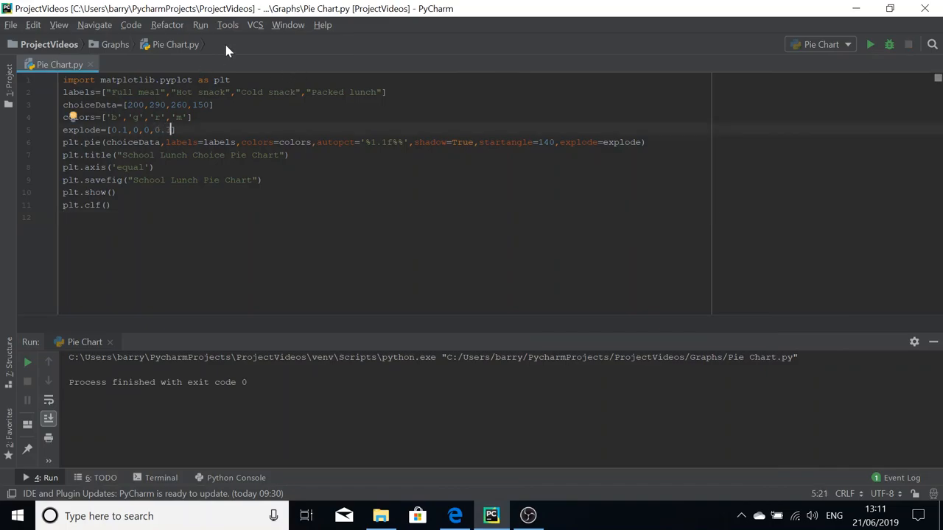
click(200, 25)
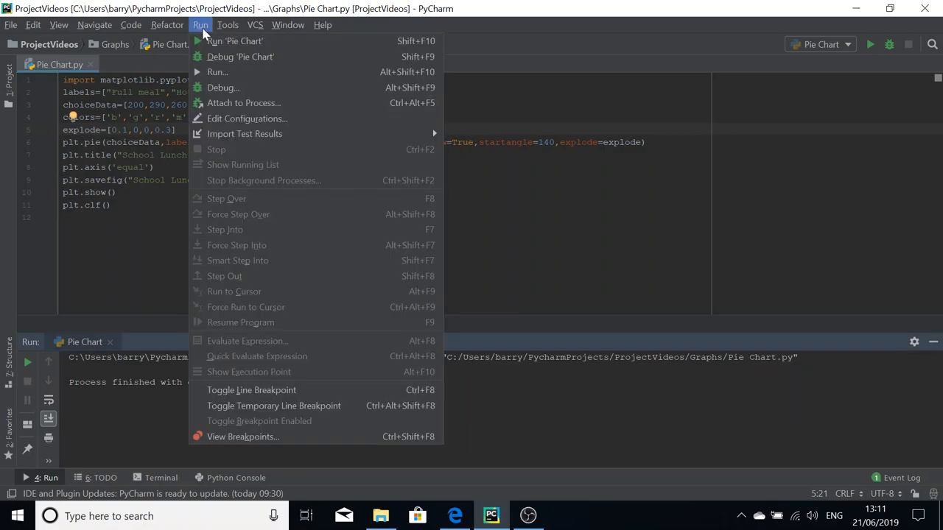
click(235, 41)
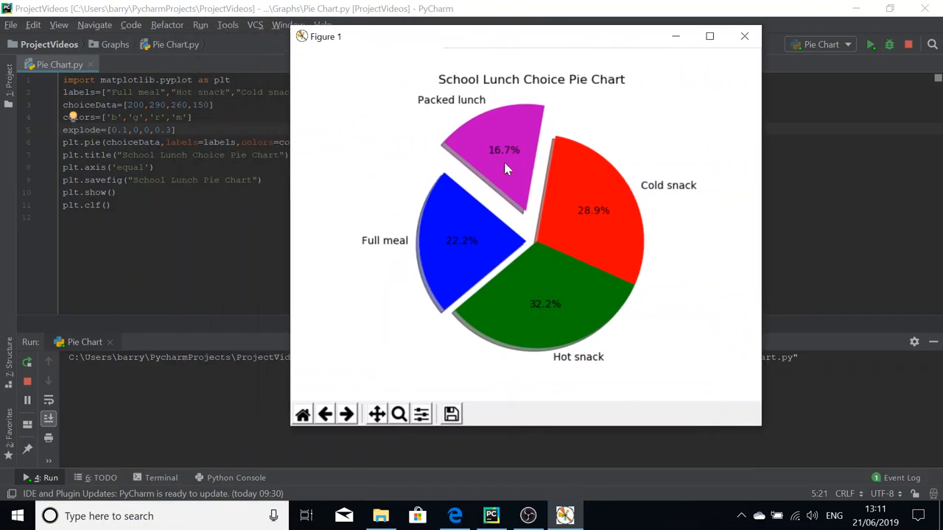
mouse_move(482, 240)
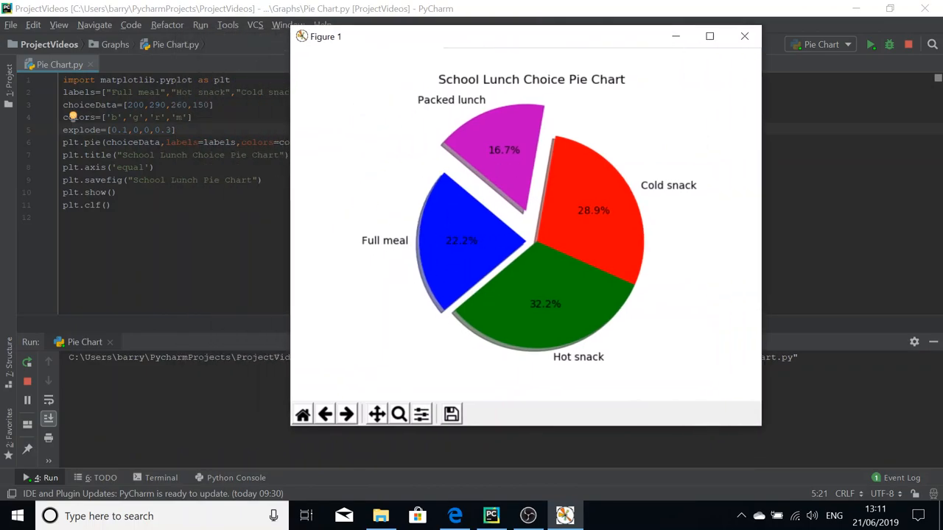
mouse_move(709, 33)
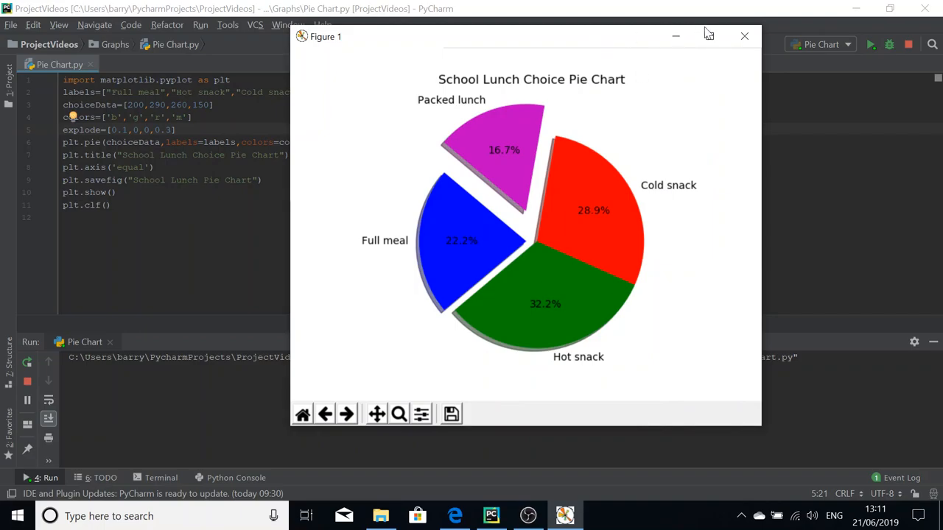
mouse_move(744, 35)
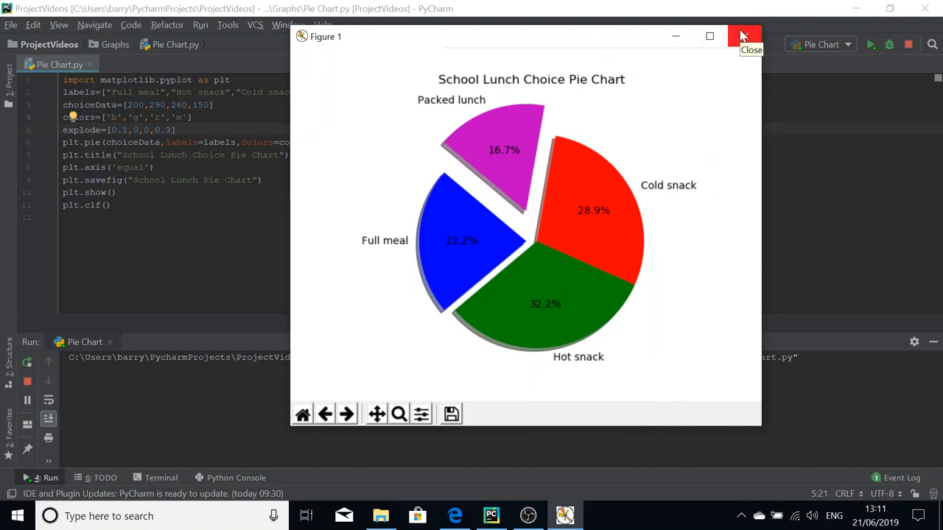
click(744, 36)
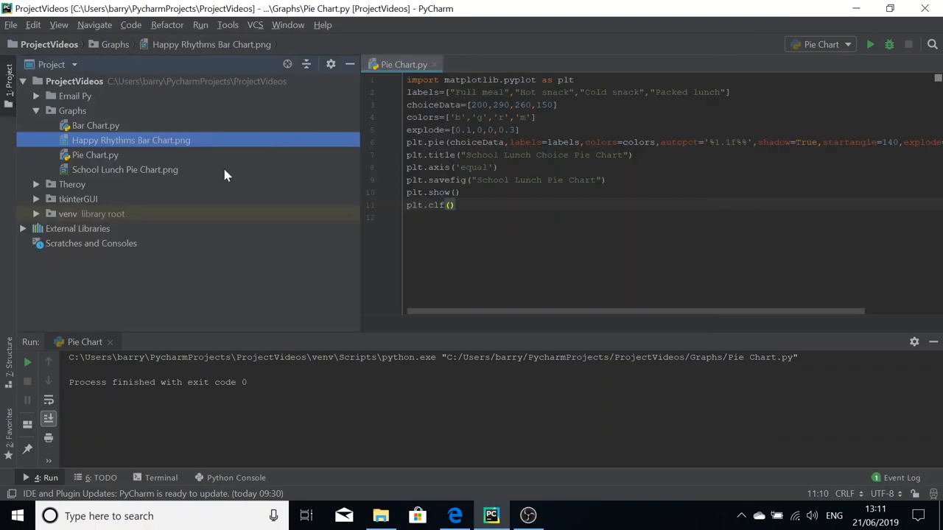
mouse_move(217, 167)
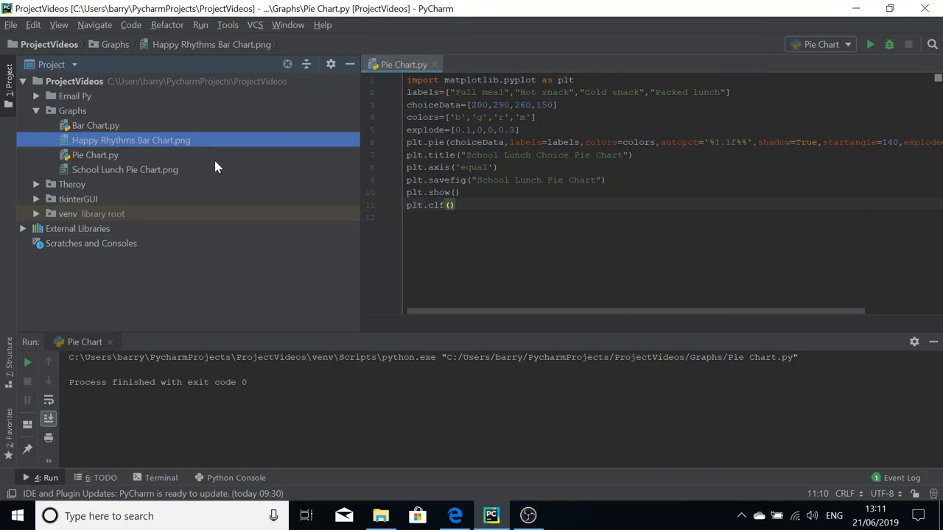
mouse_move(170, 185)
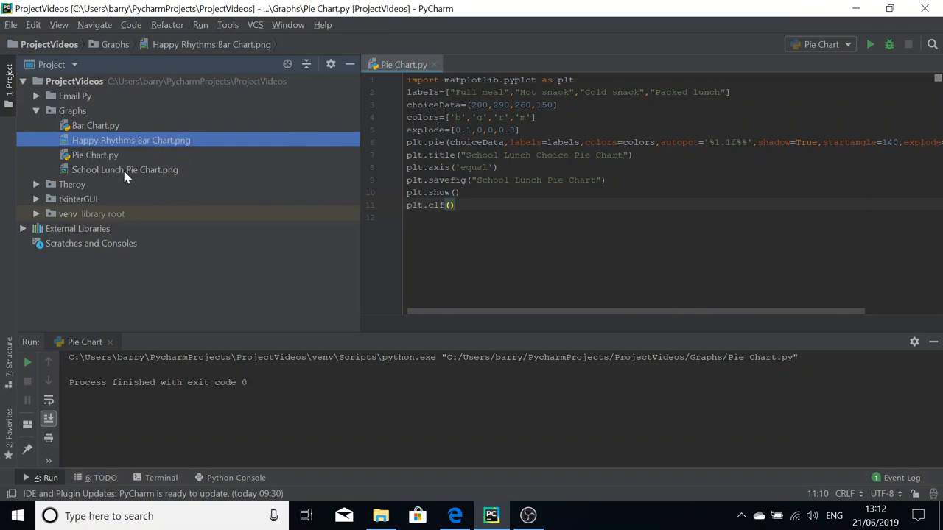
double_click(125, 170)
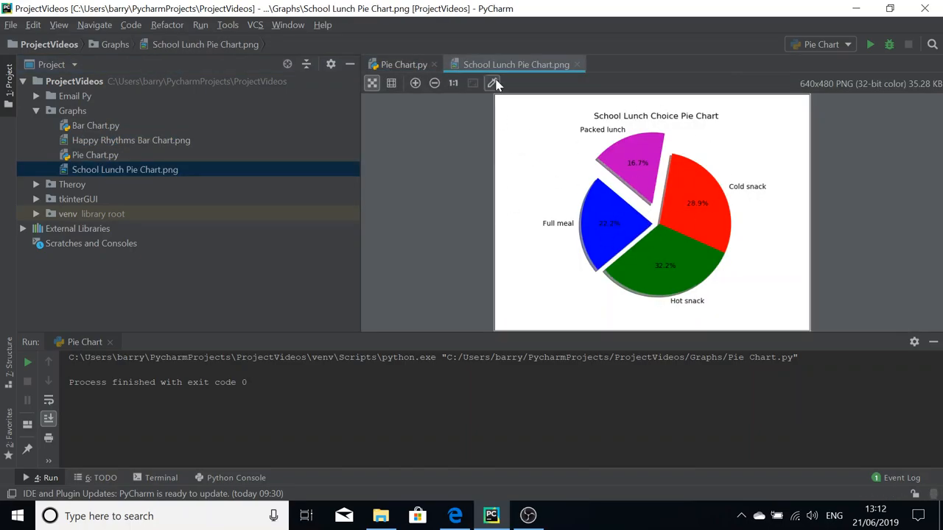
mouse_move(645, 201)
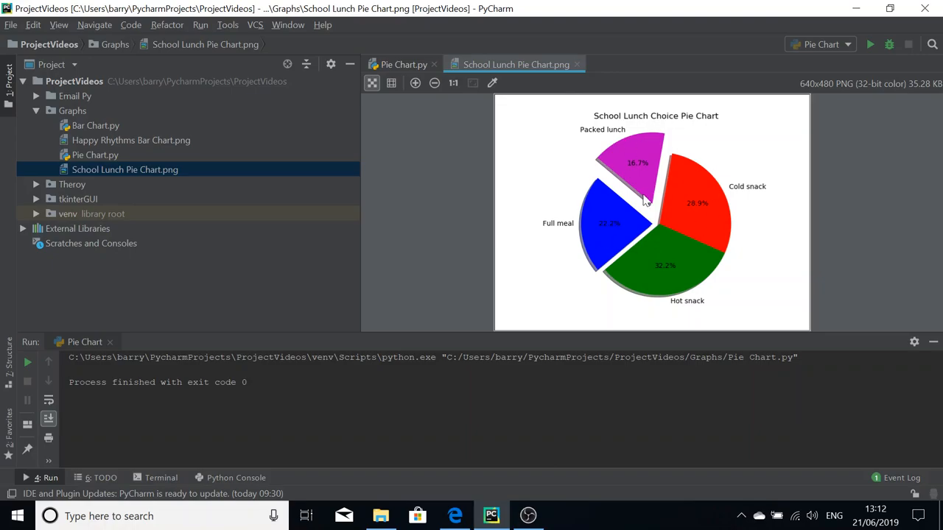
mouse_move(625, 131)
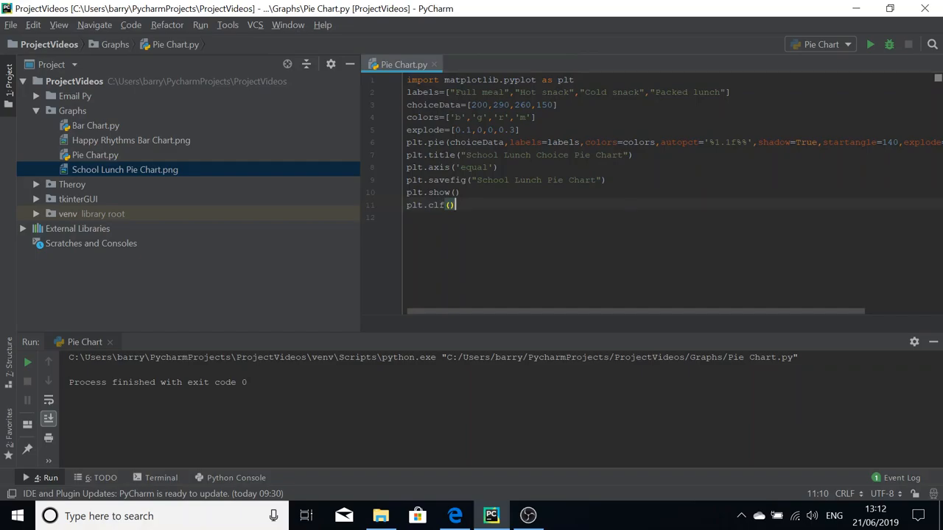
mouse_move(408, 114)
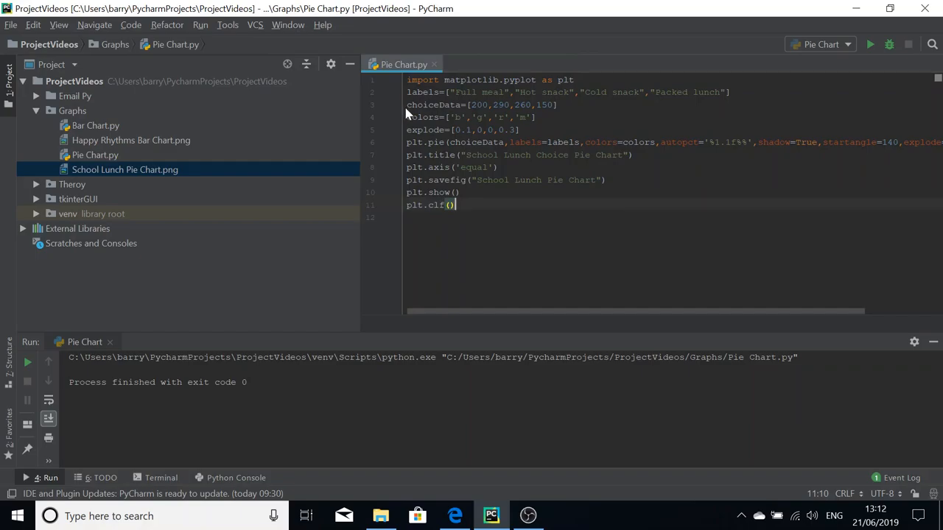